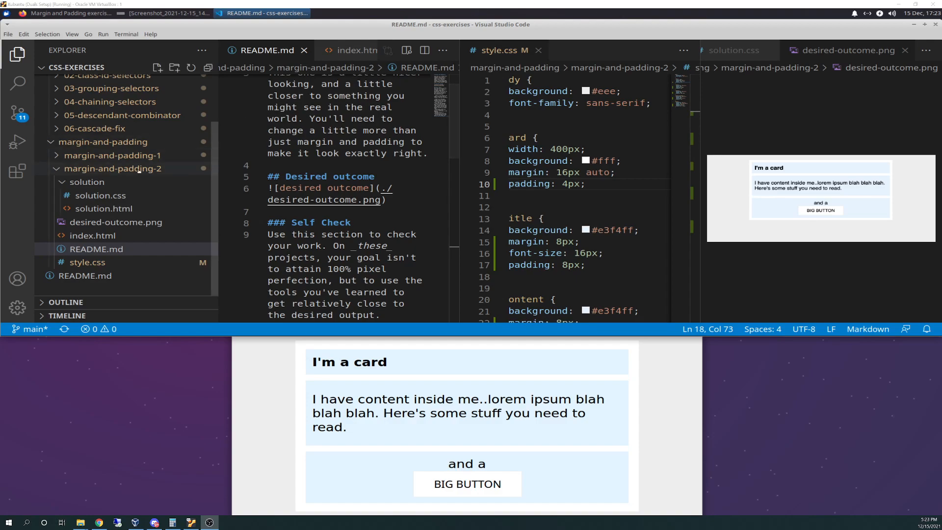
mouse_move(113, 169)
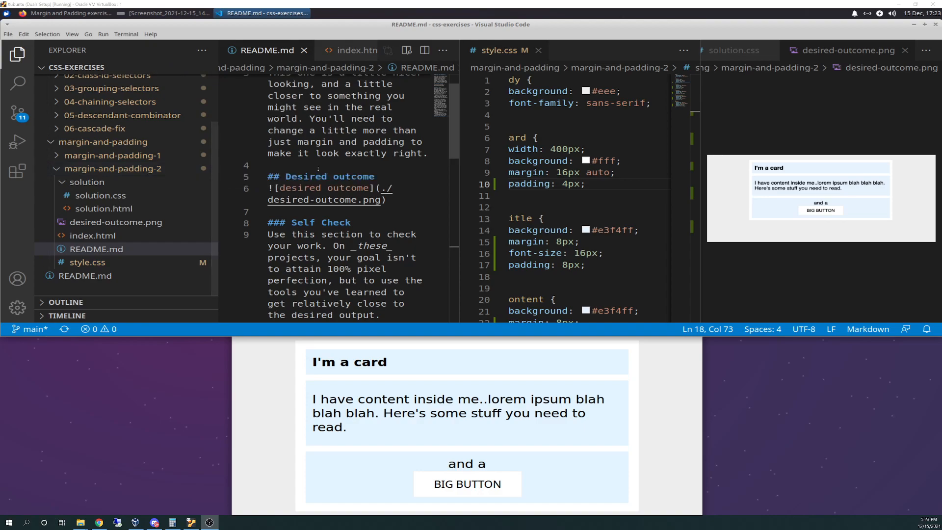
mouse_move(100, 195)
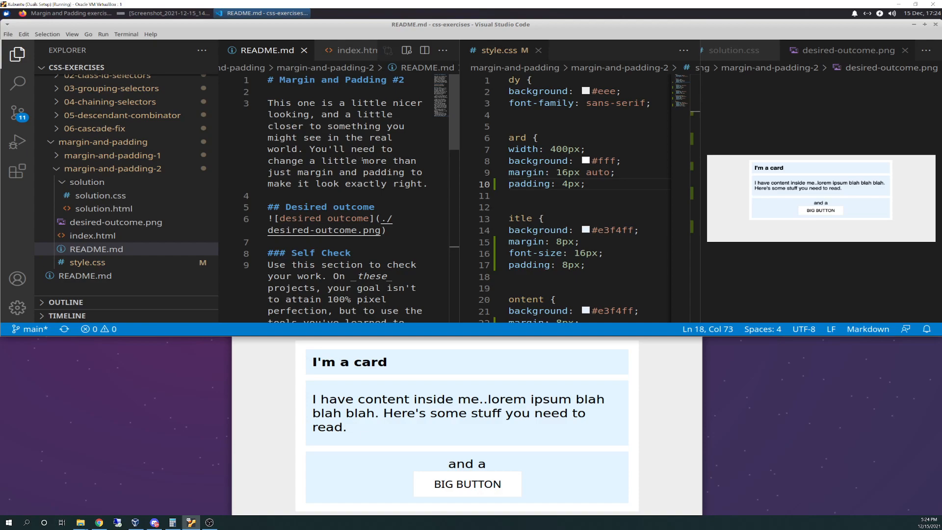
mouse_move(425, 134)
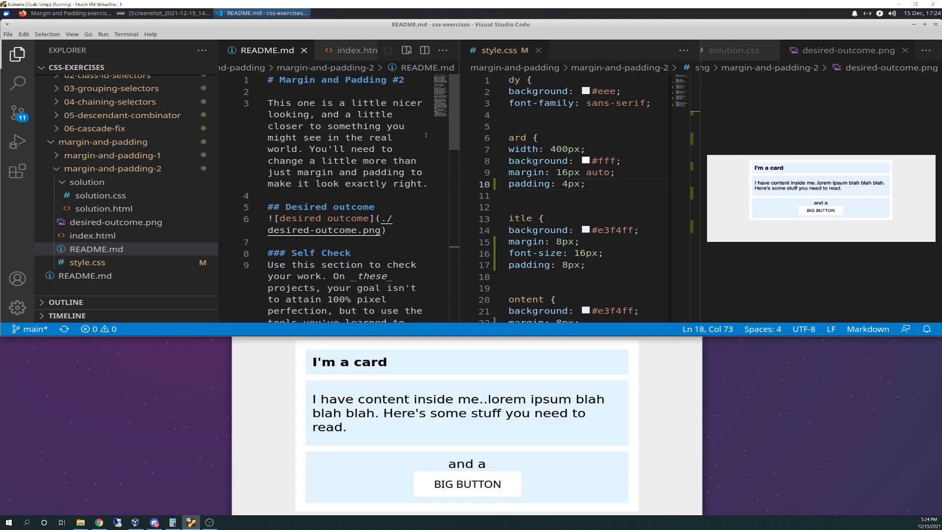
Scroll through index.html's card markup with its title, content and button-container divs.
scroll("down", 3)
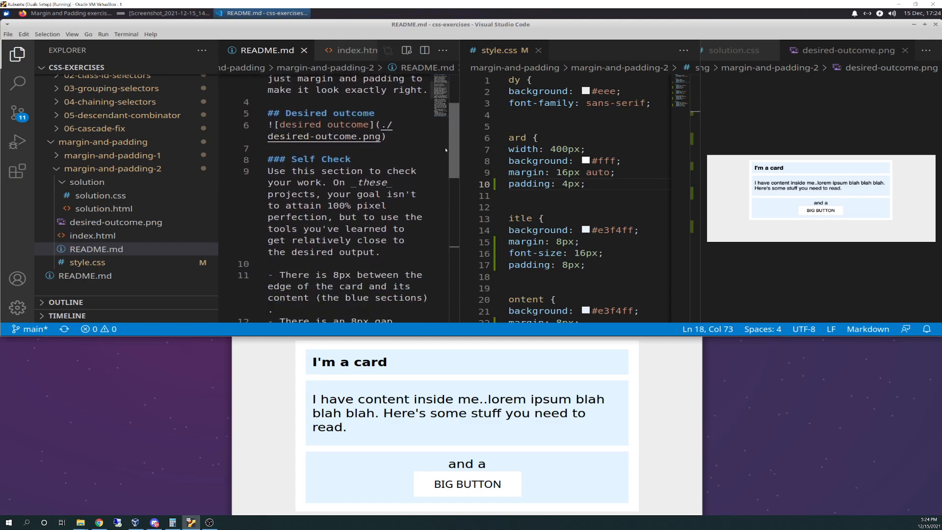
scroll("down", 3)
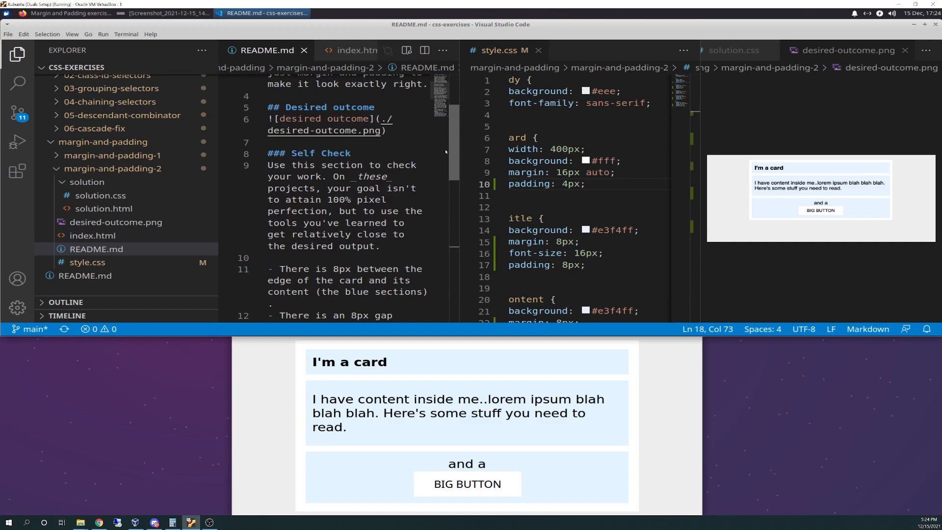
scroll("down", 3)
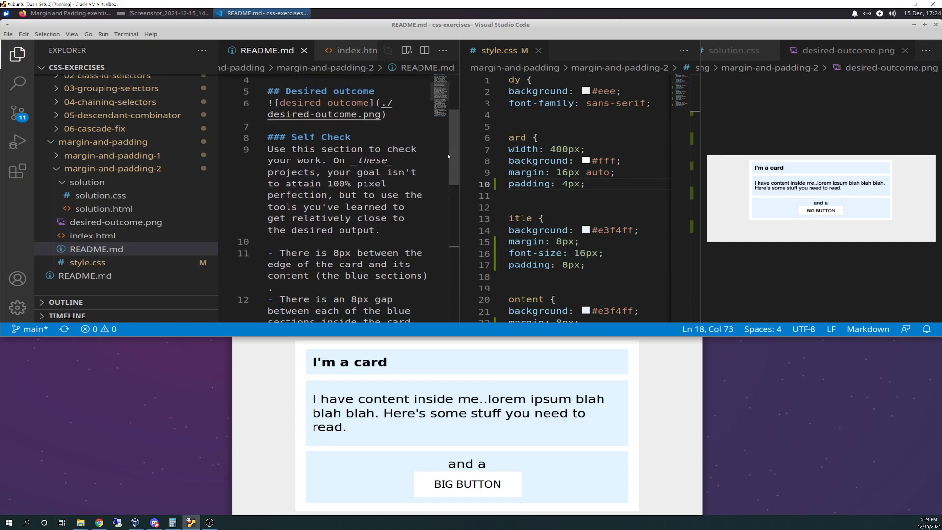
mouse_move(431, 183)
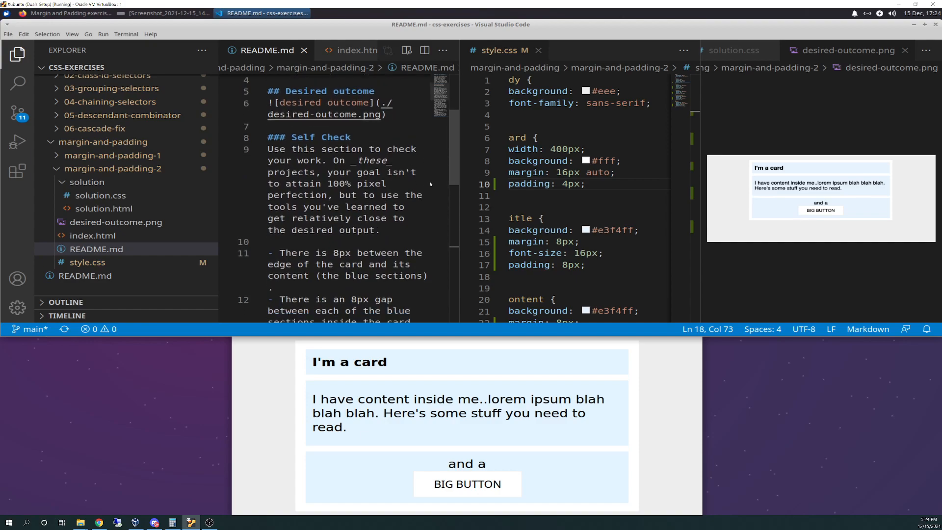
mouse_move(472, 176)
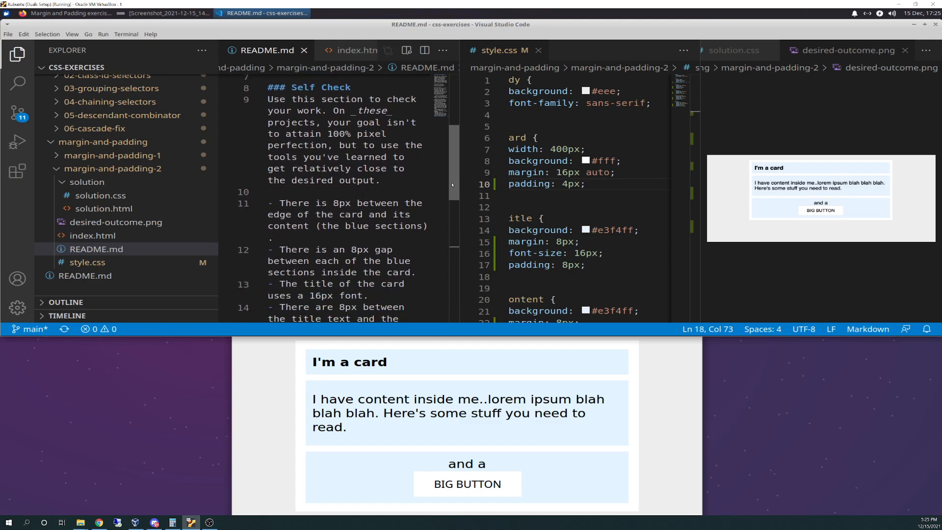
scroll("down", 3)
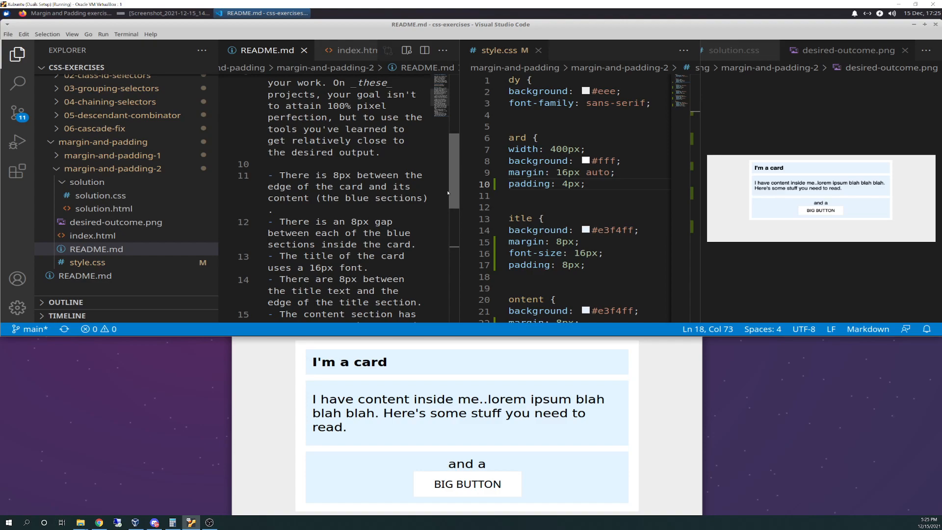
scroll("down", 3)
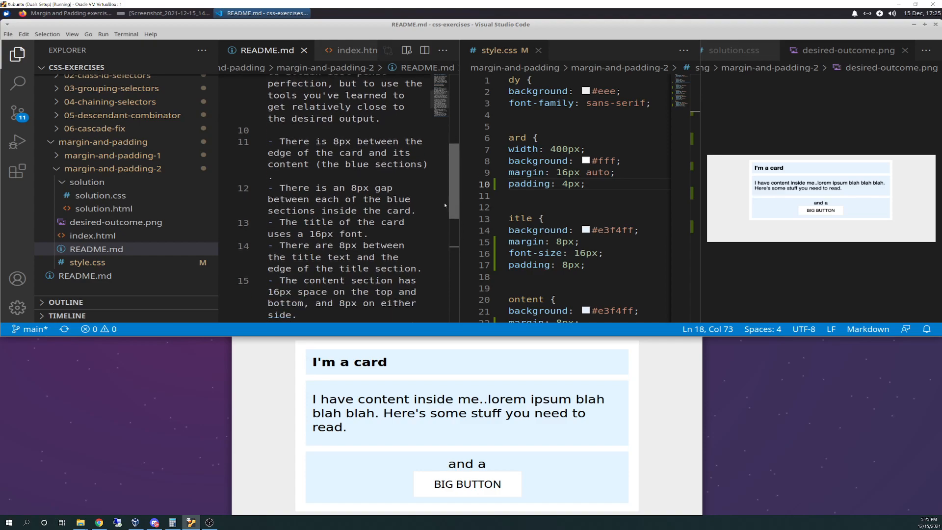
scroll("down", 3)
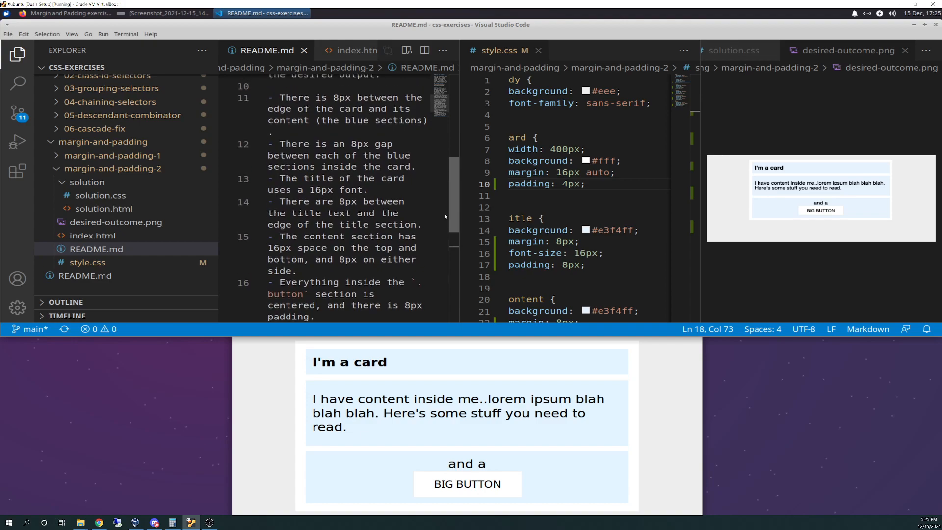
scroll("down", 3)
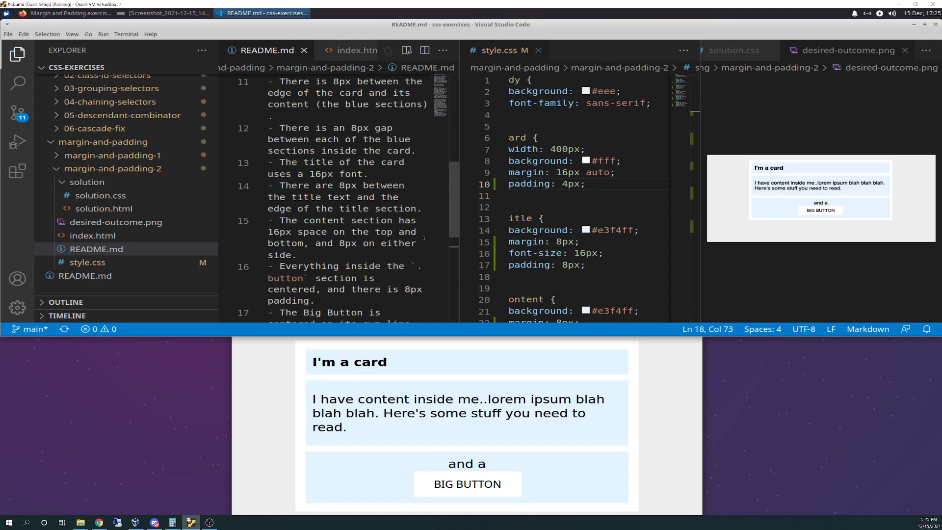
scroll("down", 3)
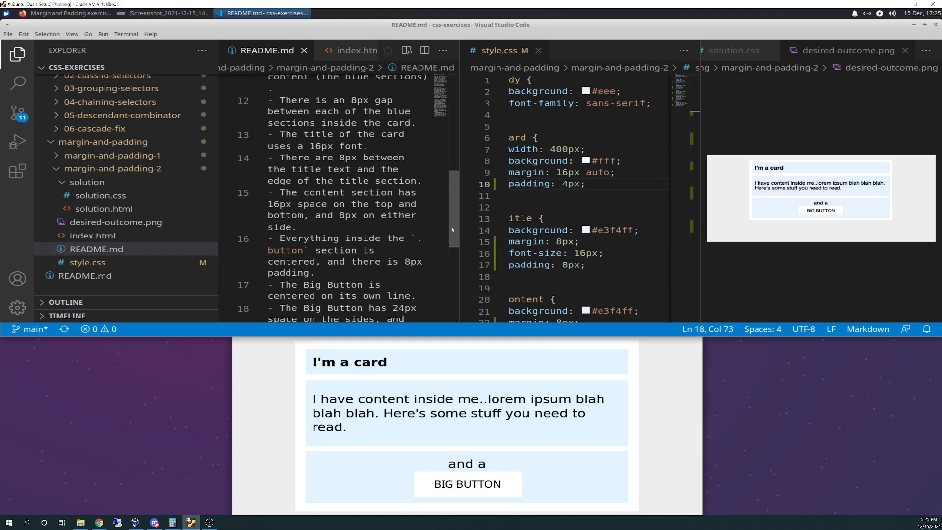
scroll("down", 3)
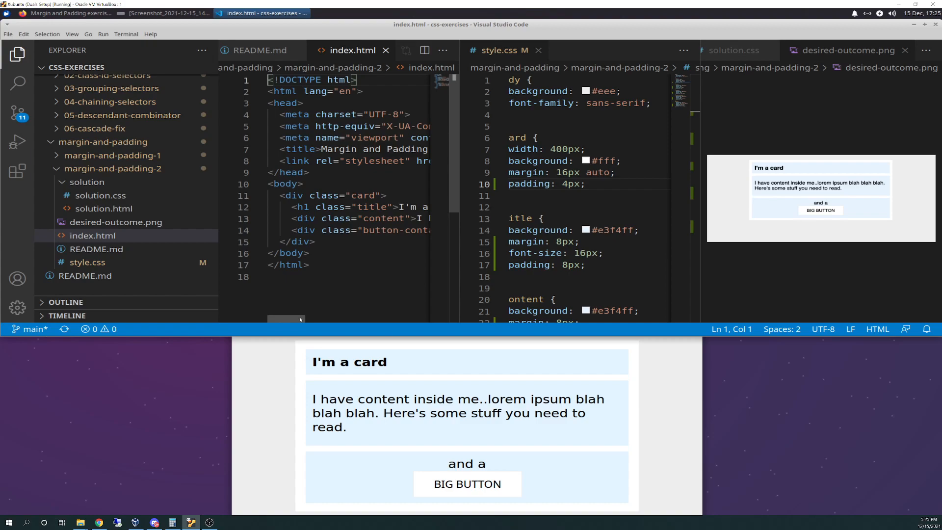
mouse_move(299, 319)
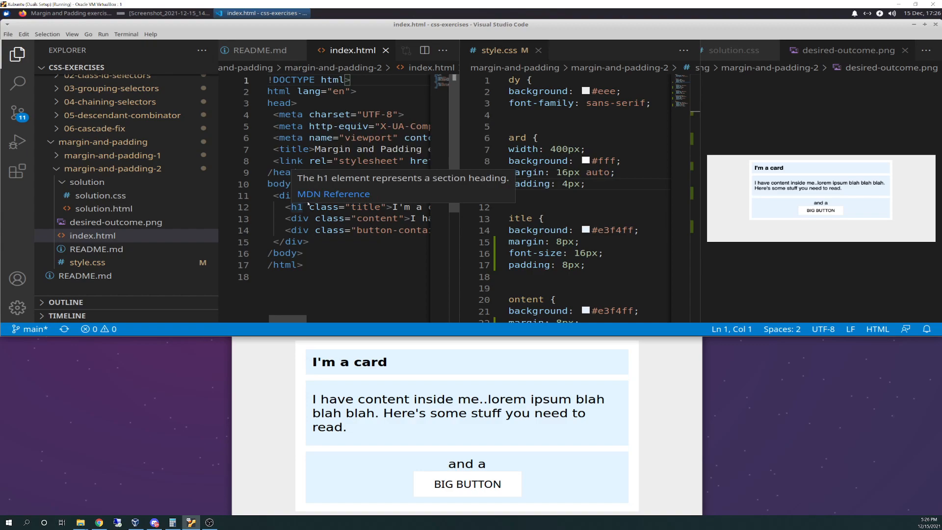
mouse_move(785, 169)
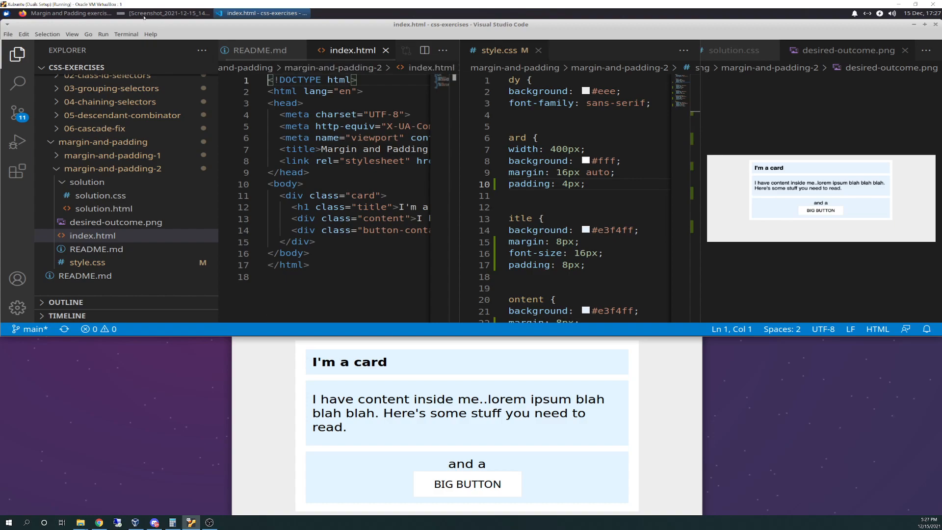
Bring up the unfinished card screenshot in Image Viewer and maximize it.
left_click(163, 13)
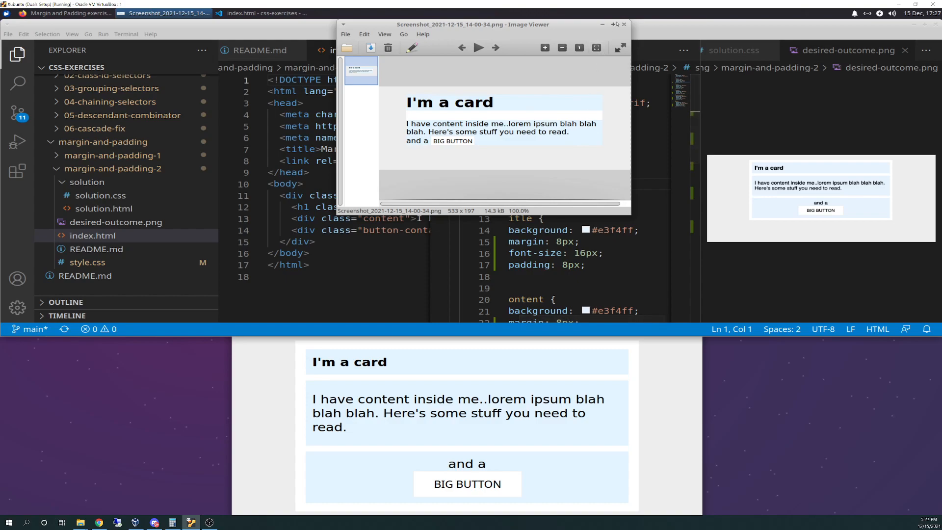
left_click(615, 24)
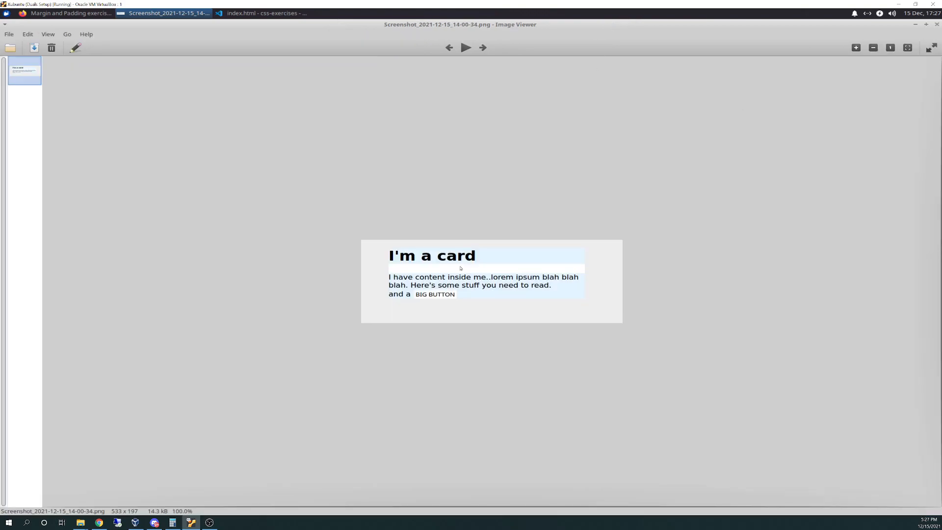
mouse_move(673, 135)
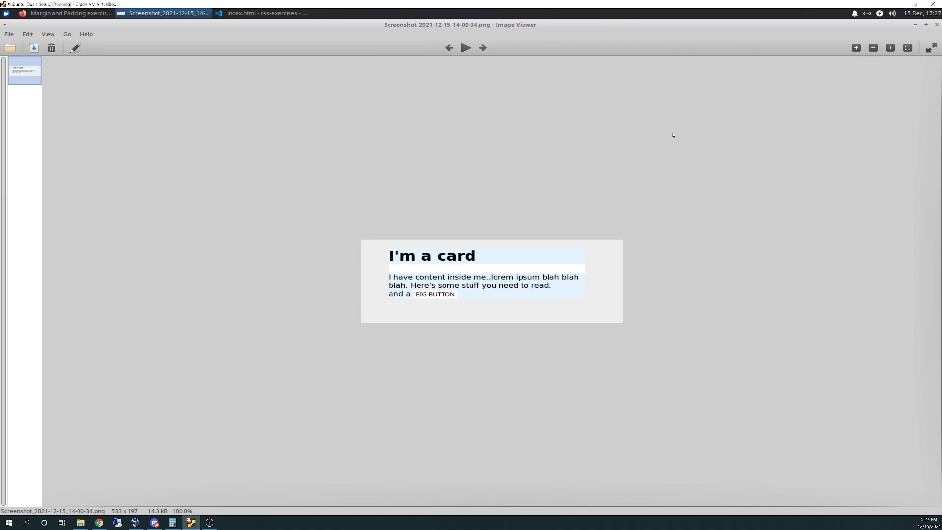
mouse_move(494, 247)
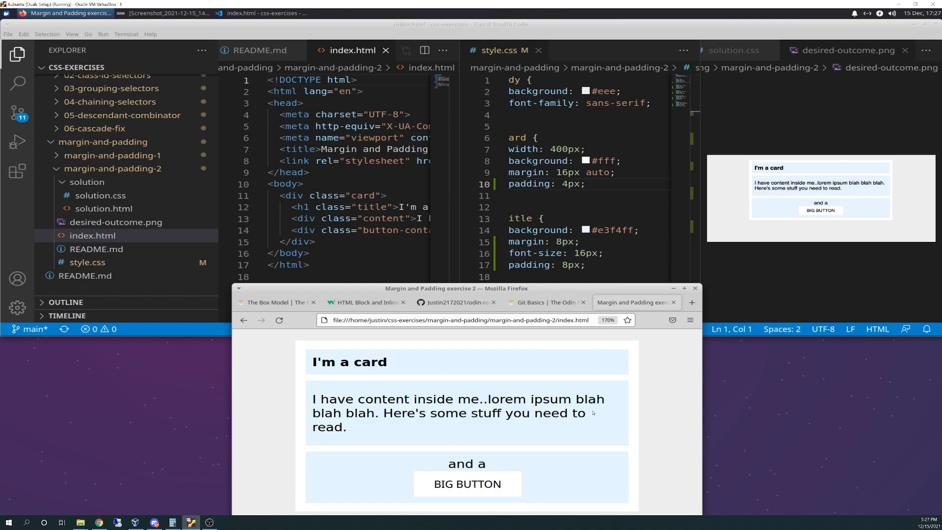
Reposition the Firefox window showing the rendered card page relative to the code editor.
left_click_drag(457, 288, 469, 220)
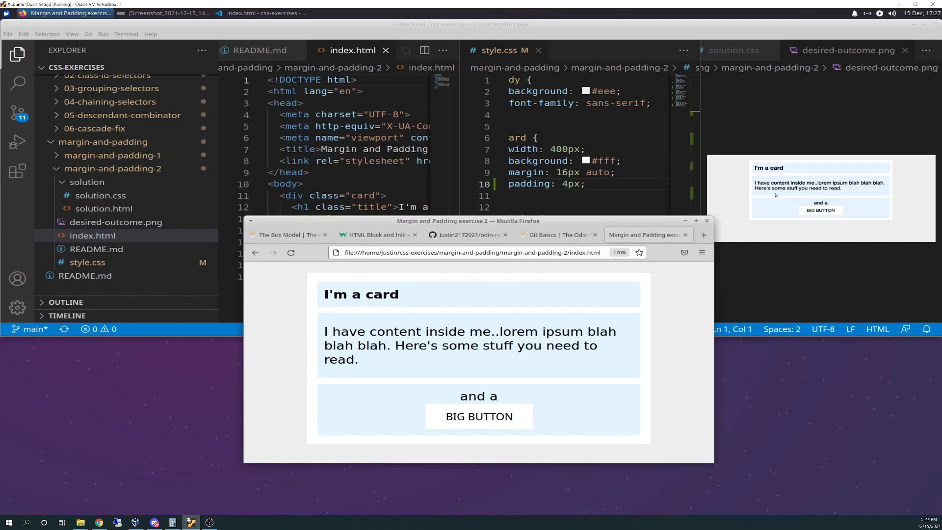
mouse_move(304, 393)
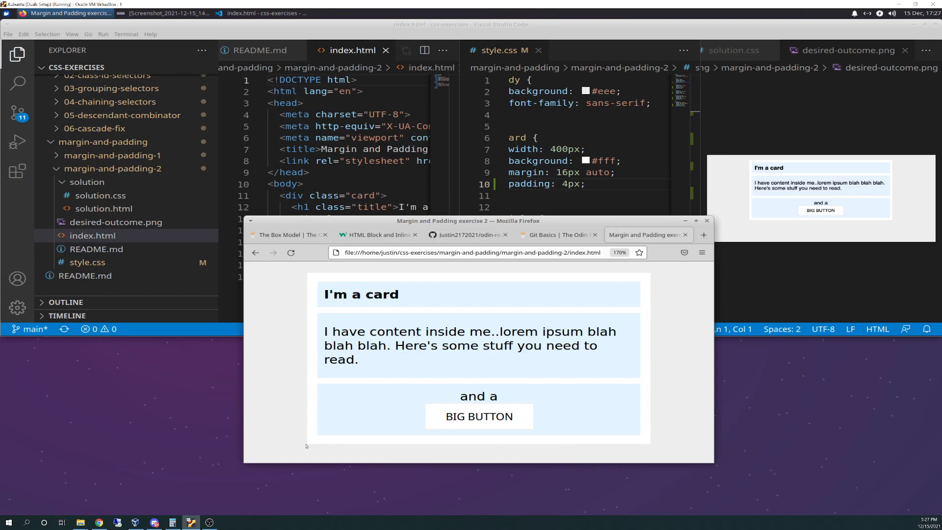
mouse_move(311, 454)
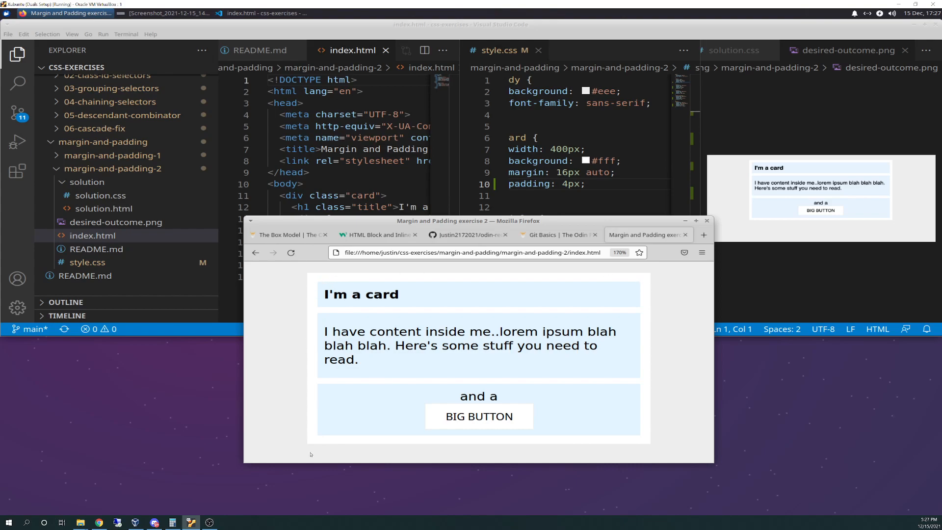
mouse_move(401, 452)
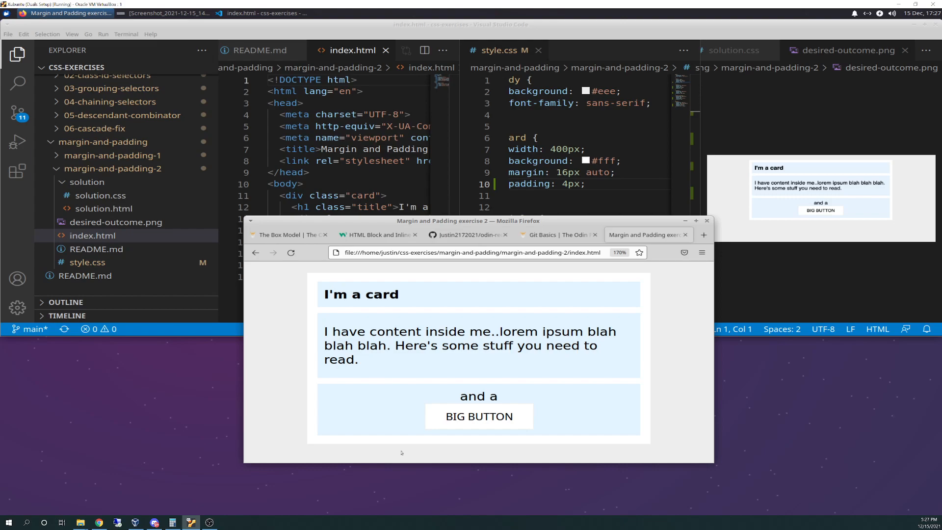
mouse_move(511, 266)
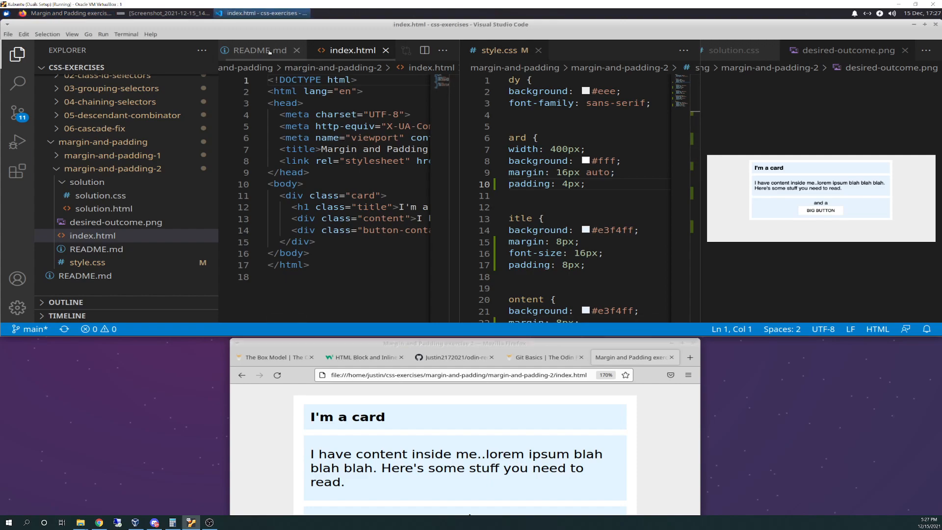
Open README.md at its Self Check list and highlight the 8px card padding check.
left_click(260, 50)
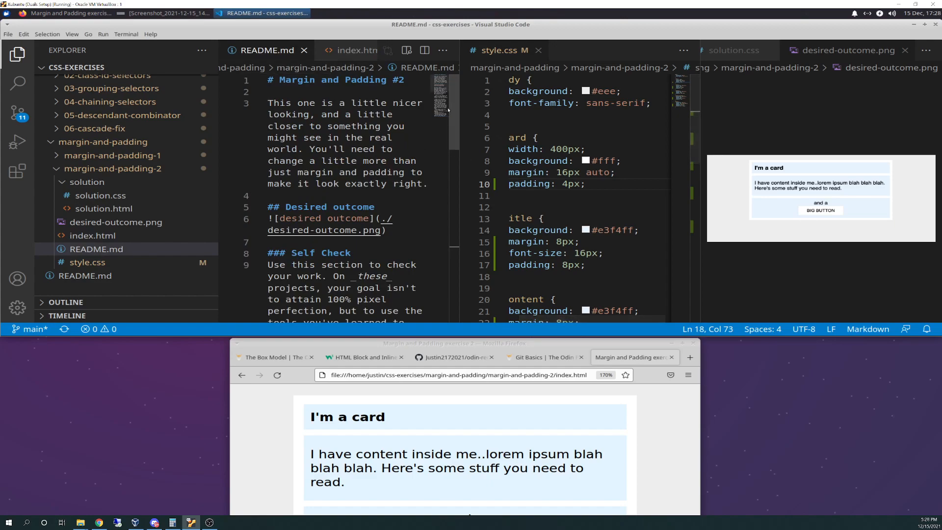
scroll("down", 3)
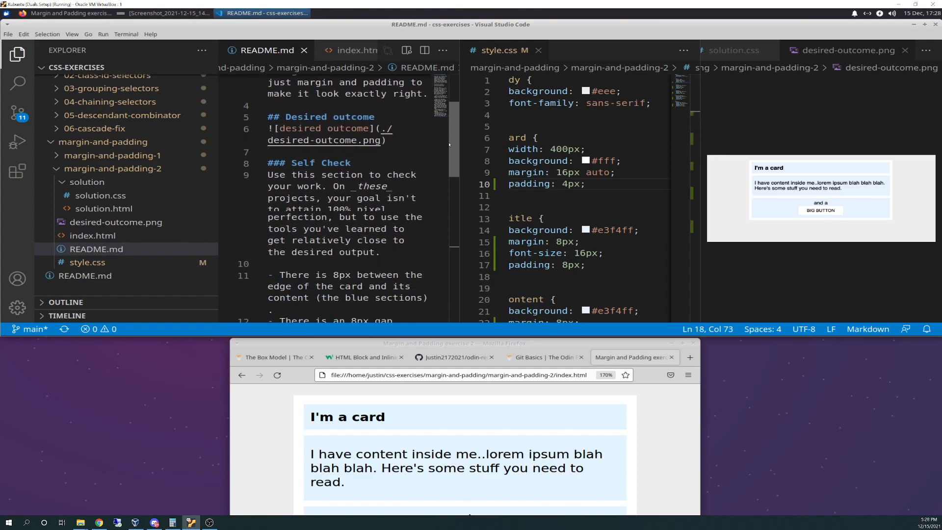
scroll("down", 3)
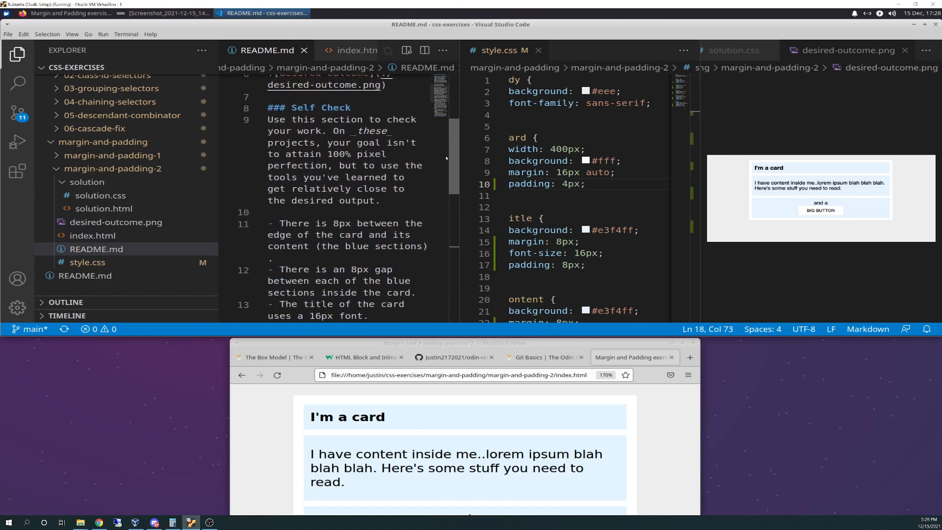
scroll("down", 3)
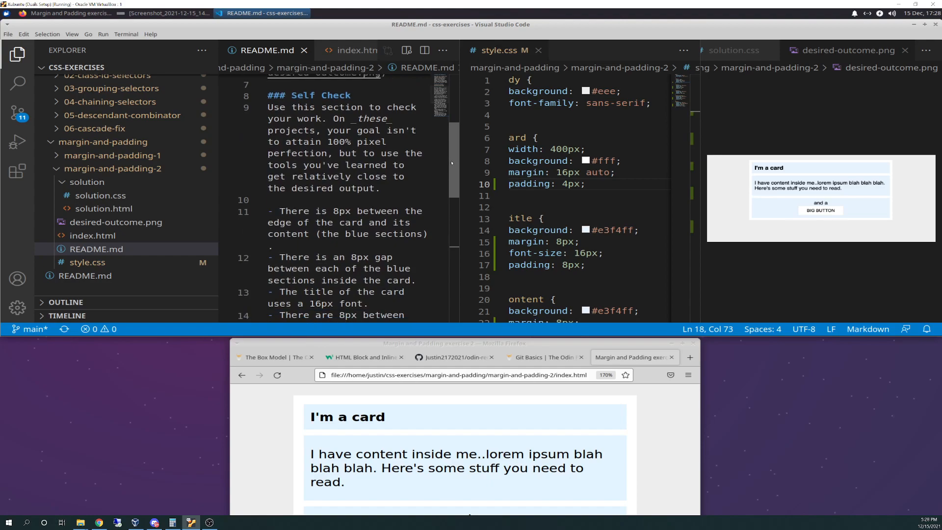
scroll("down", 3)
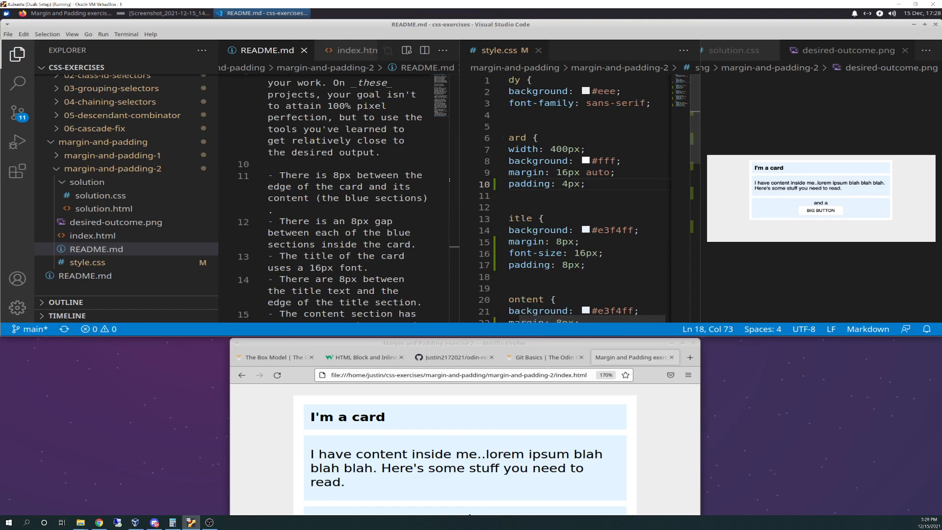
left_click_drag(282, 174, 426, 198)
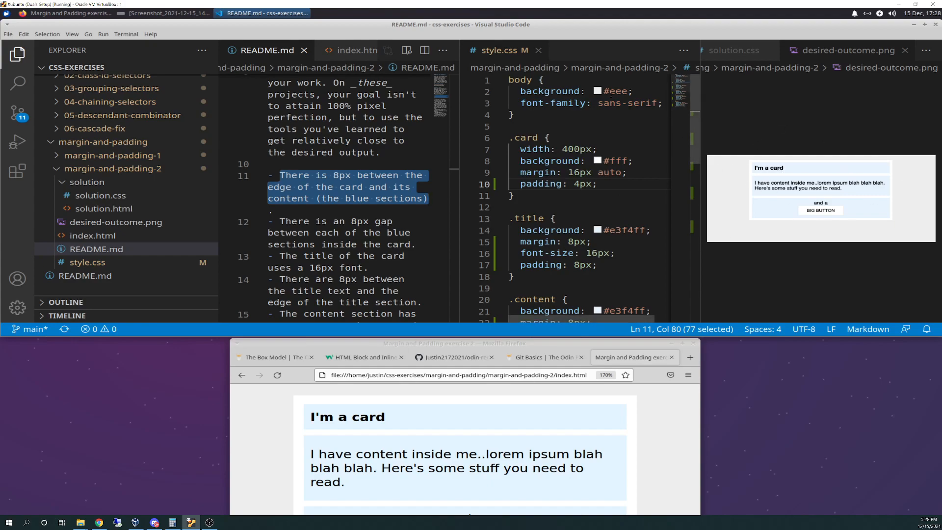
mouse_move(522, 137)
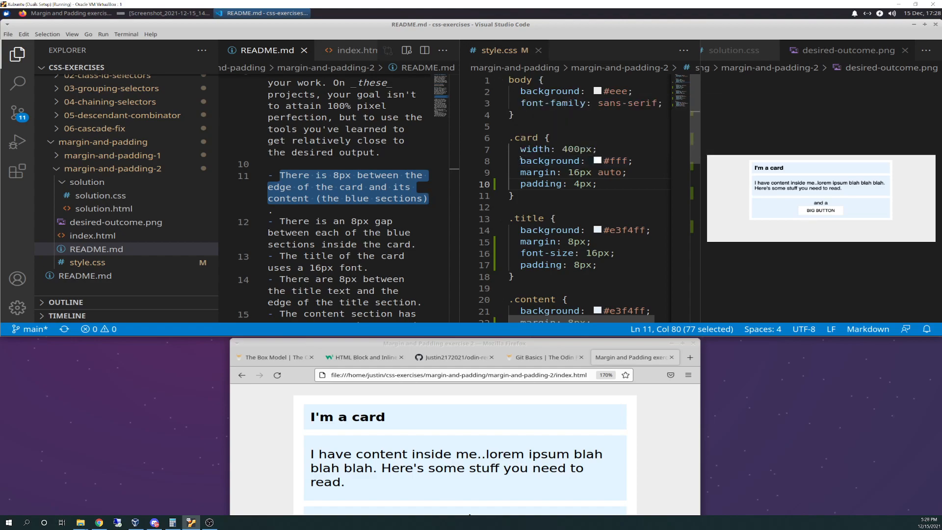
mouse_move(538, 184)
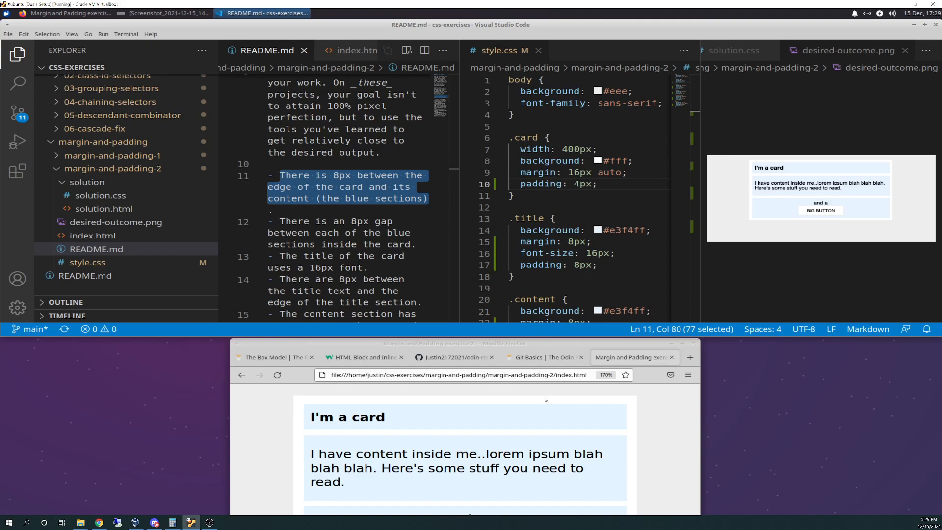
mouse_move(792, 225)
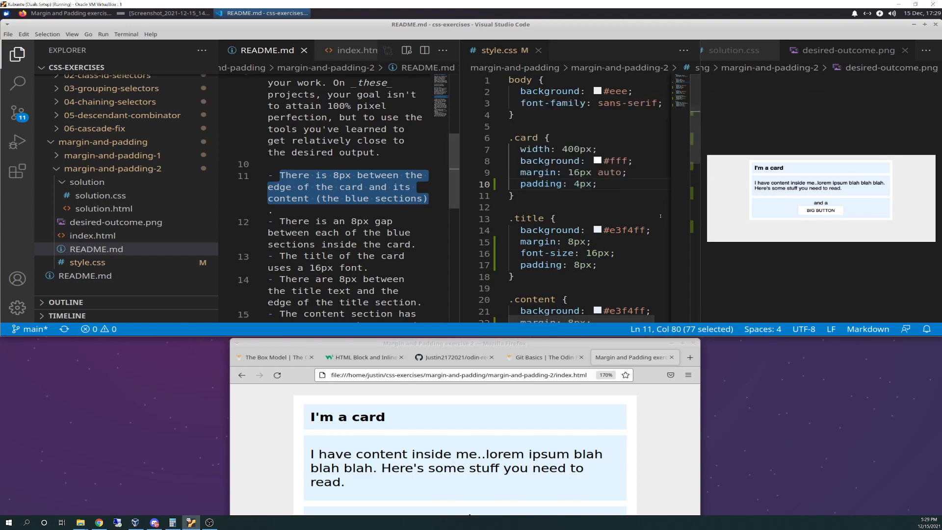
scroll("down", 3)
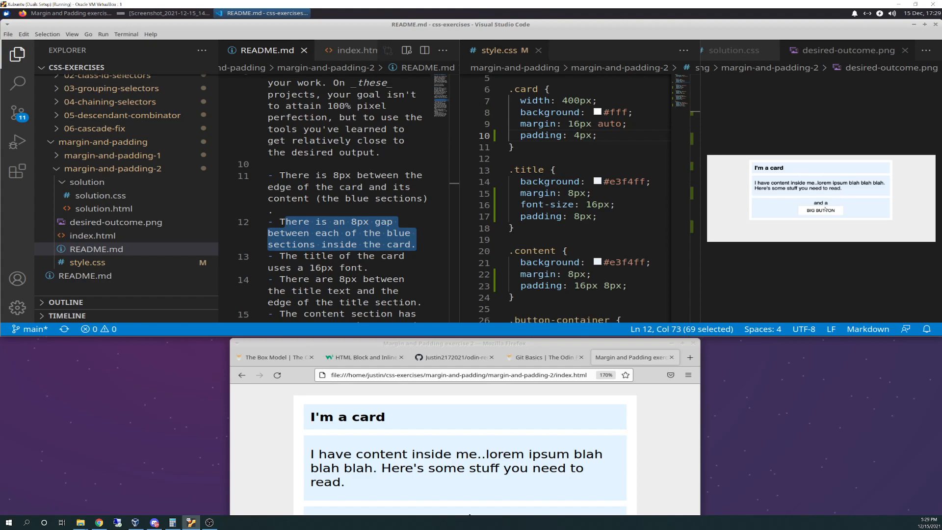
mouse_move(749, 190)
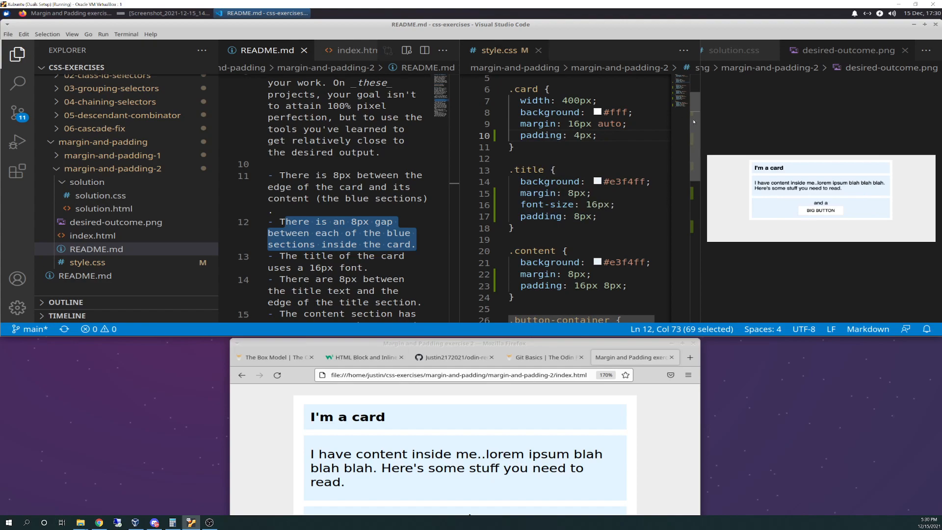
scroll("down", 3)
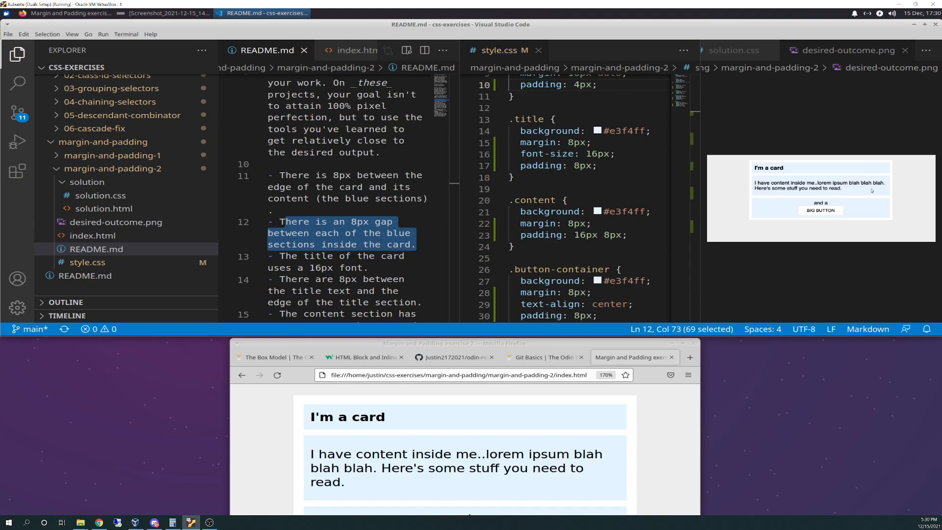
mouse_move(724, 223)
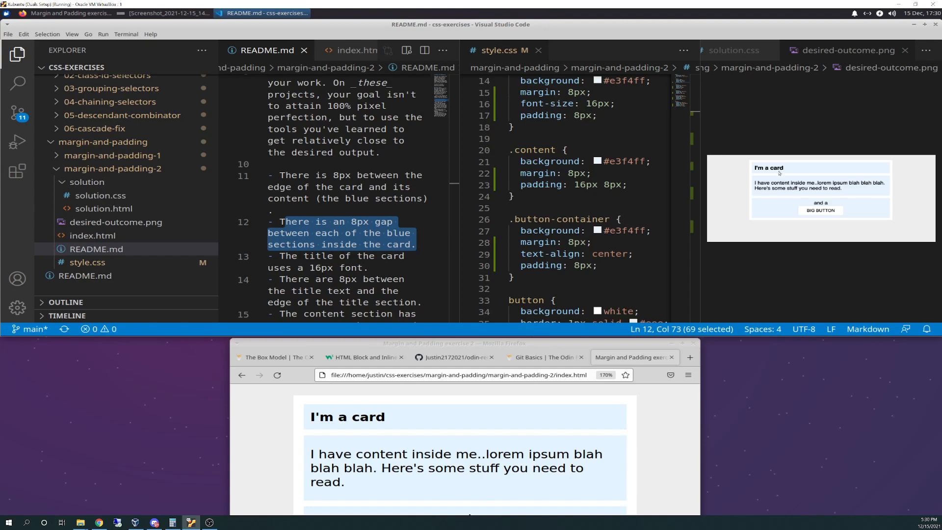
mouse_move(794, 175)
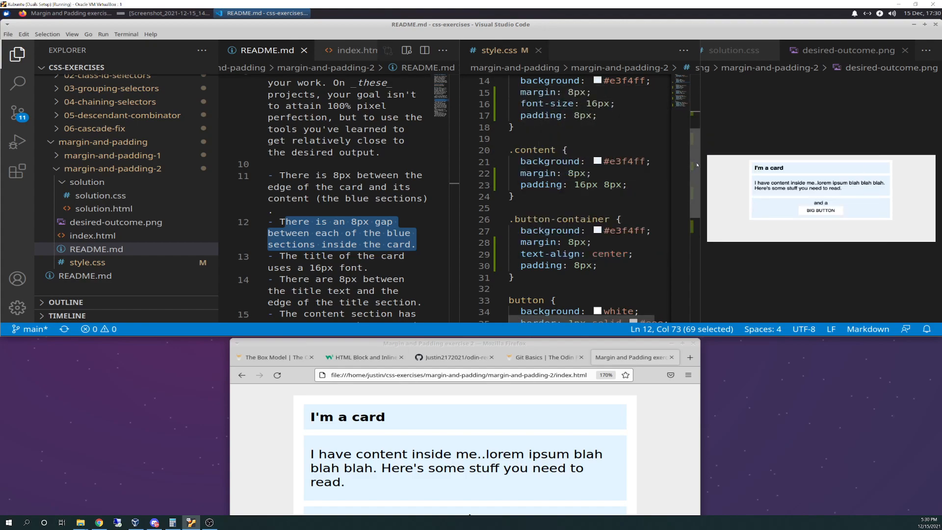
scroll("down", 3)
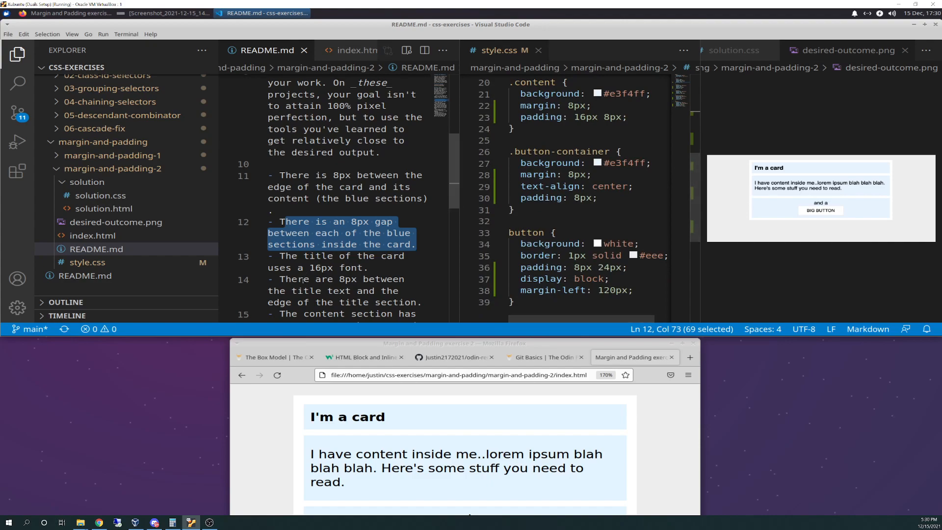
left_click(294, 255)
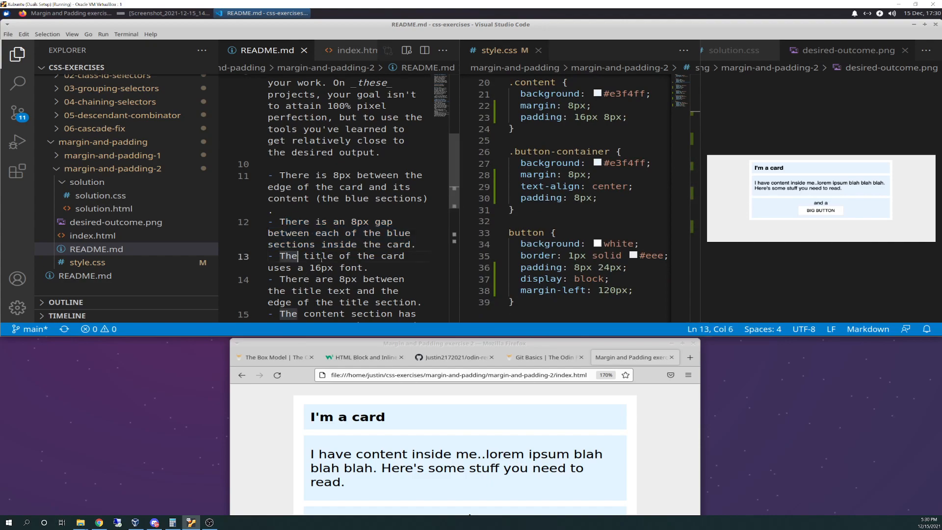
left_click_drag(282, 255, 356, 268)
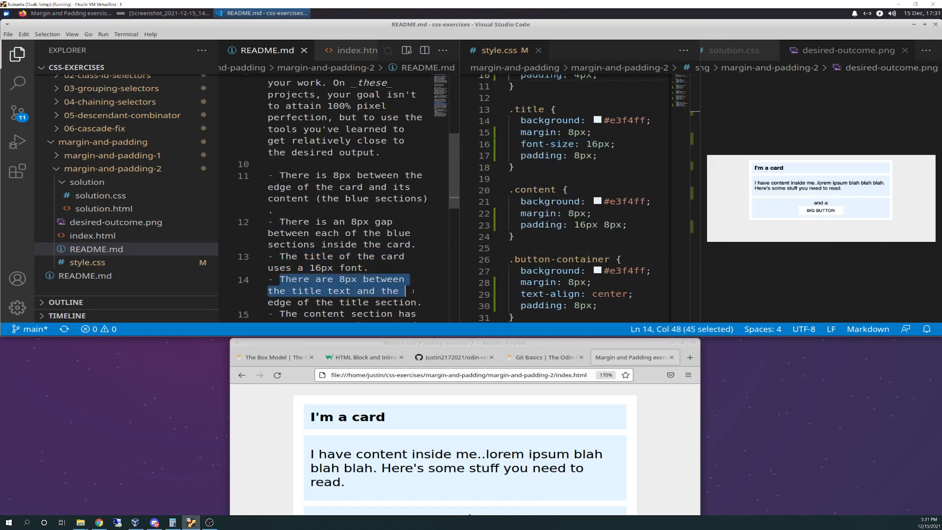
left_click_drag(406, 290, 415, 303)
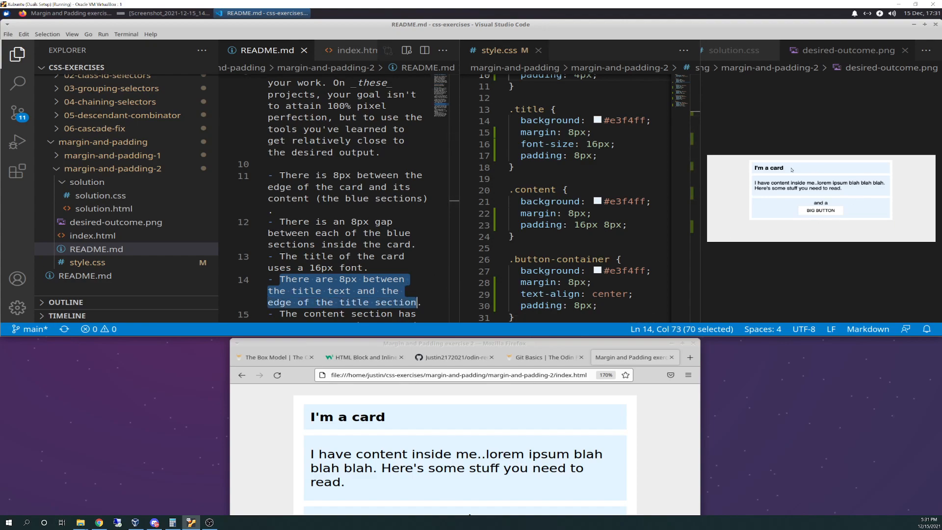
mouse_move(775, 175)
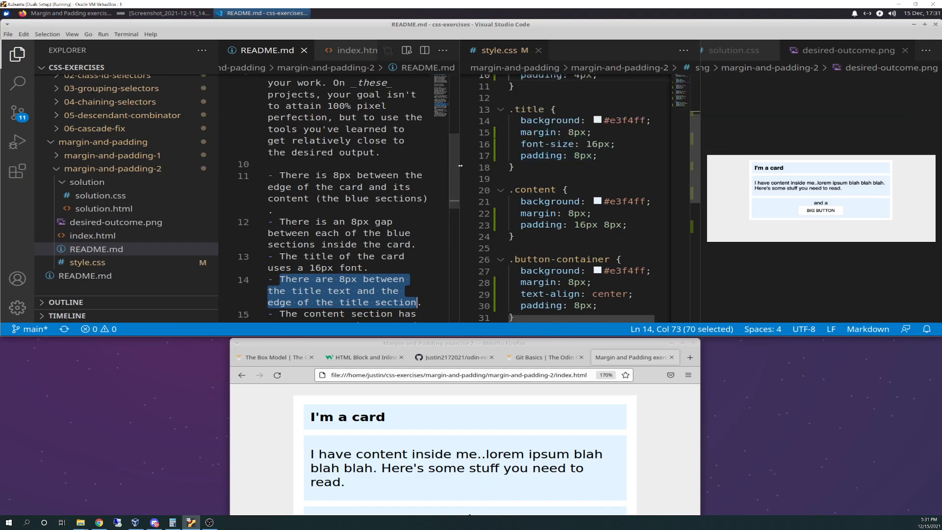
scroll("down", 3)
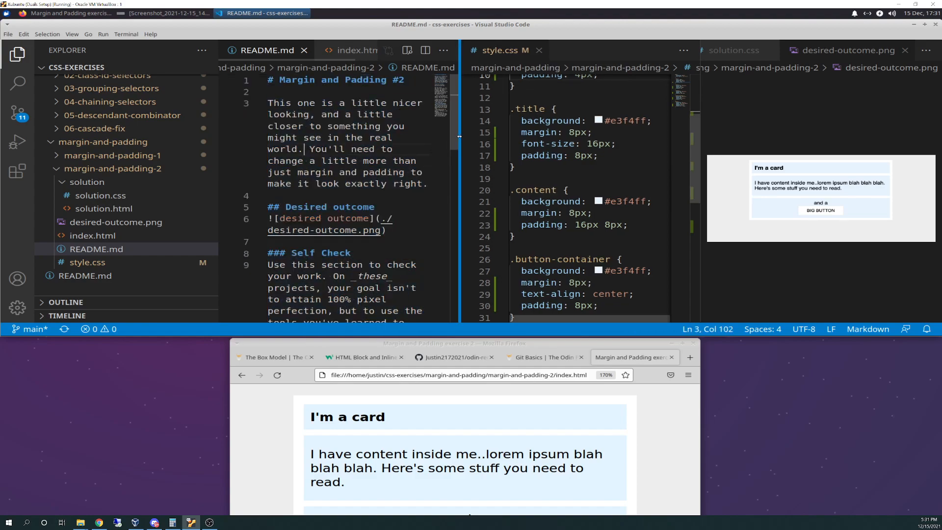
scroll("down", 3)
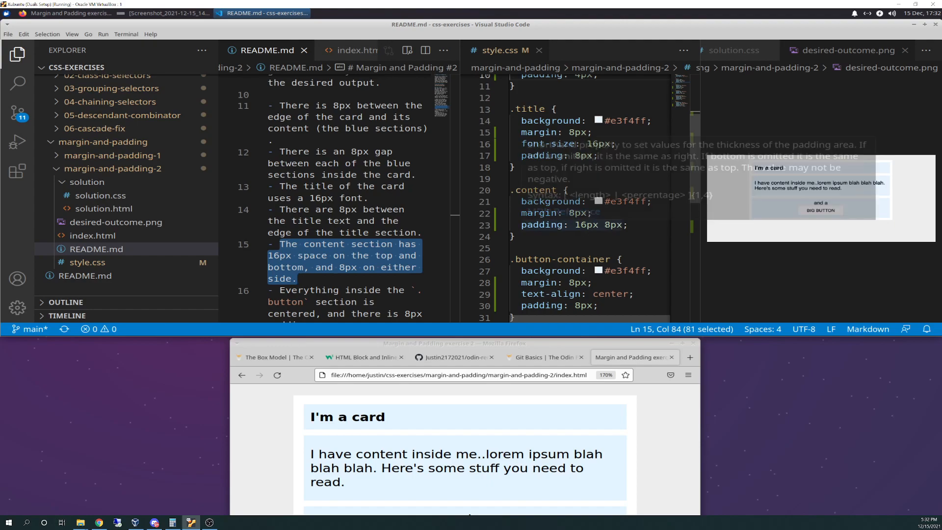
scroll("down", 3)
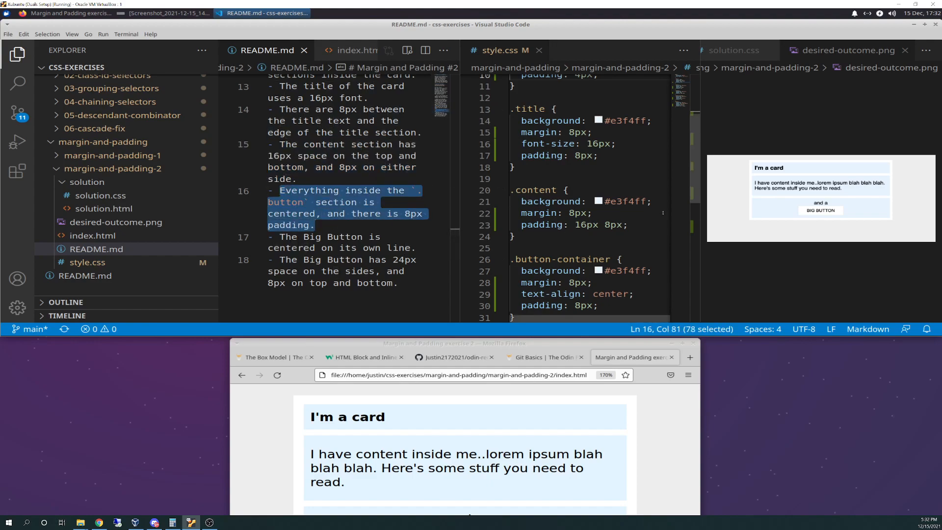
scroll("down", 3)
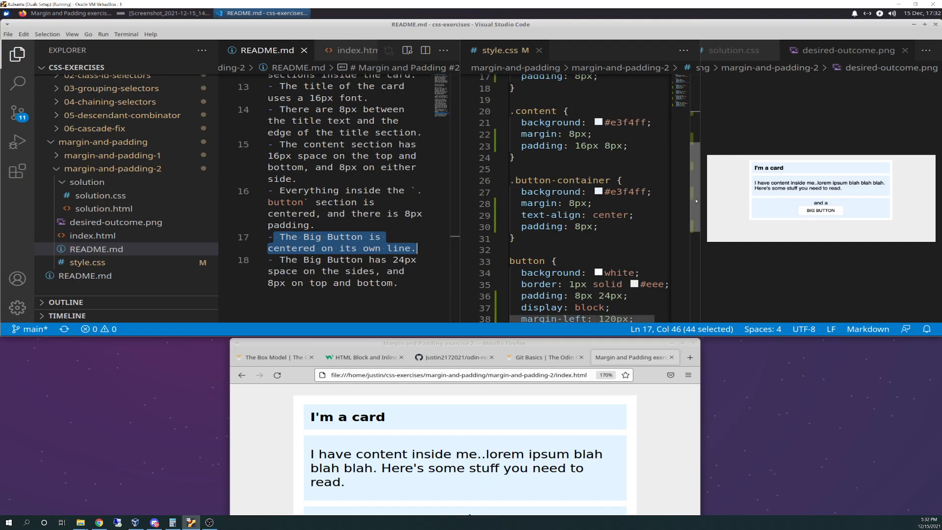
scroll("down", 3)
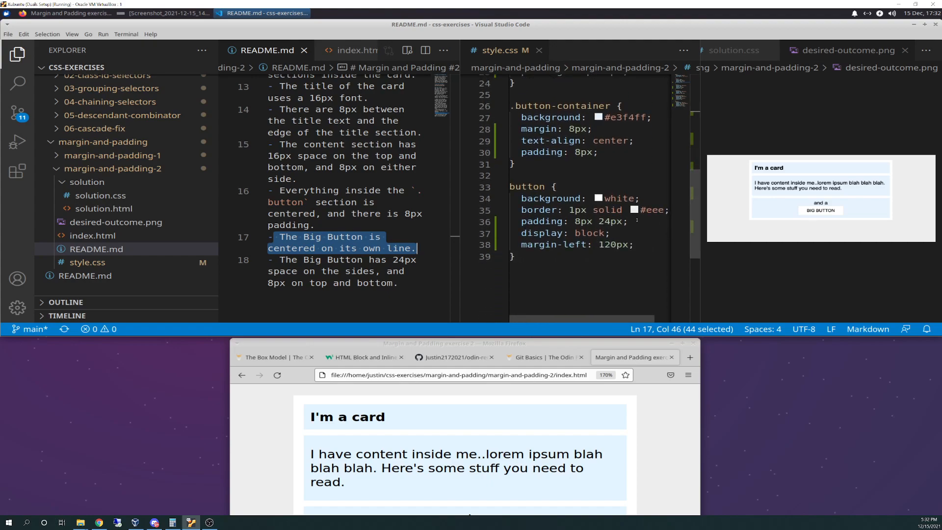
mouse_move(529, 233)
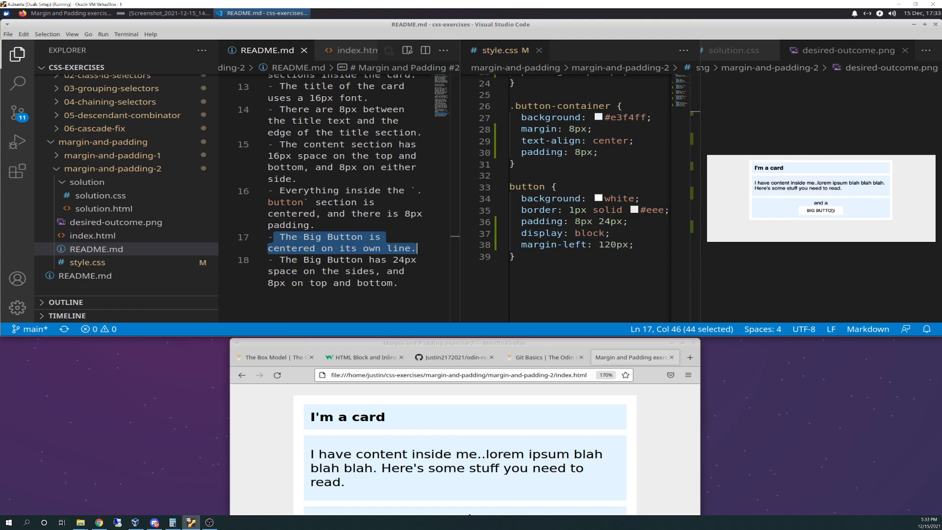
mouse_move(838, 205)
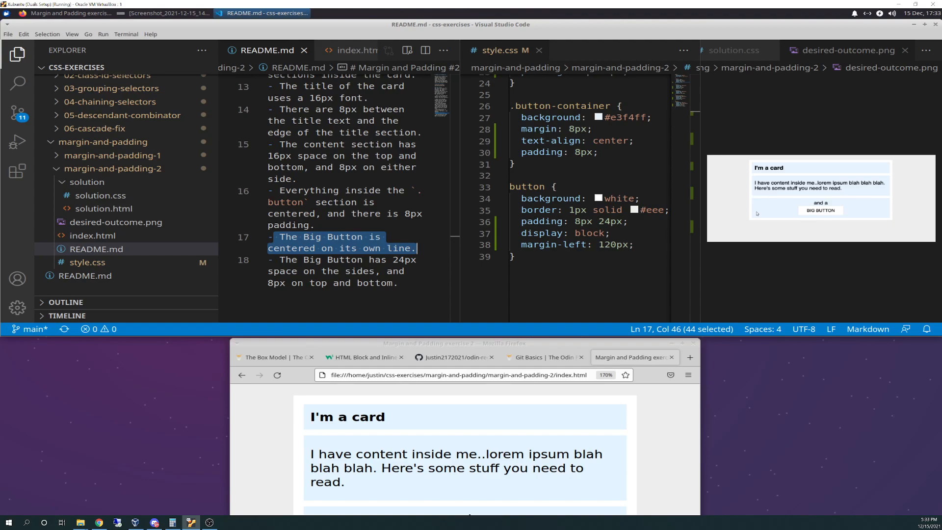
mouse_move(763, 213)
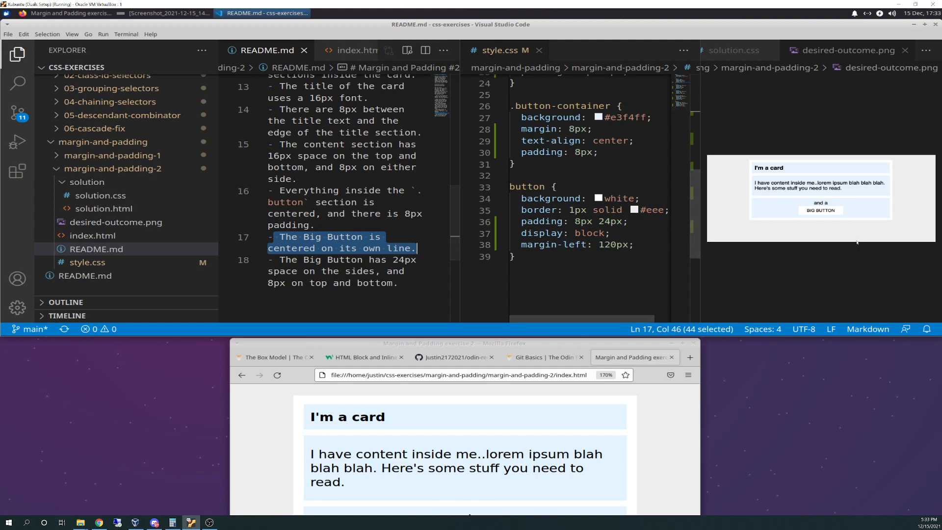
mouse_move(750, 215)
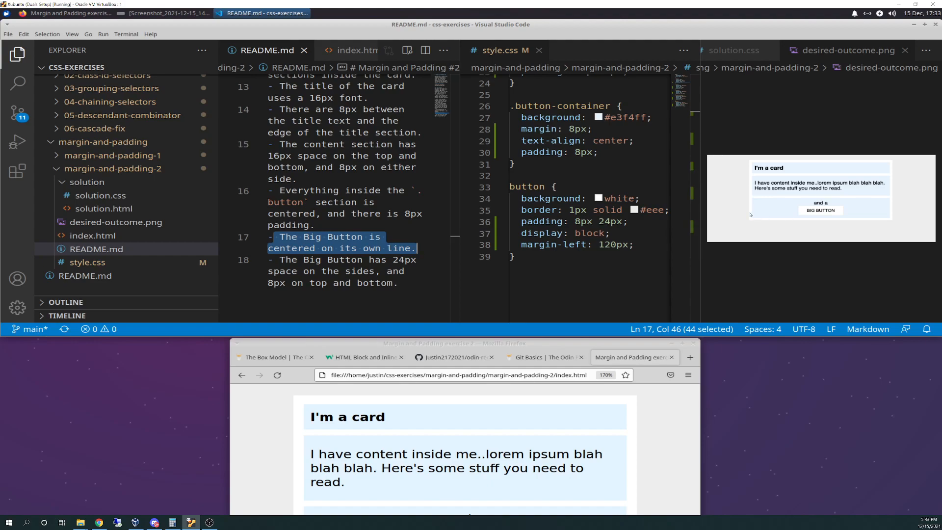
mouse_move(772, 212)
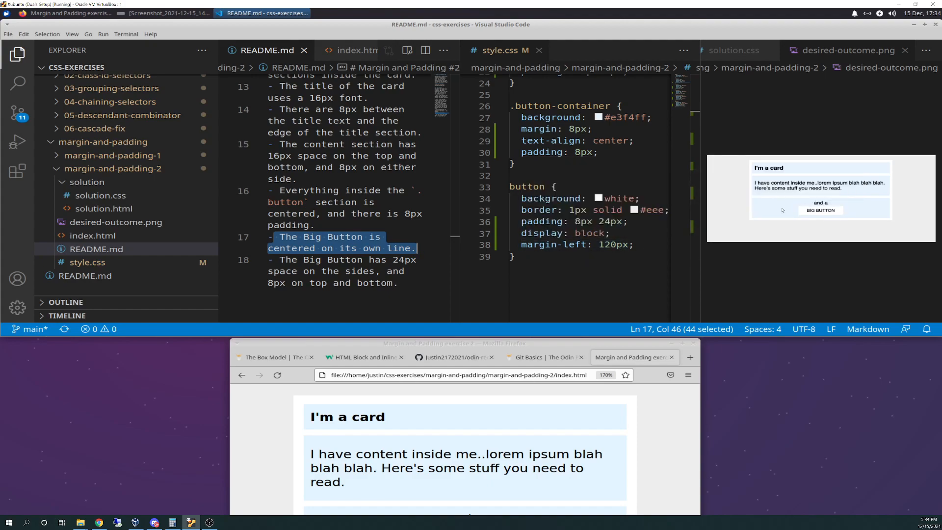
mouse_move(870, 214)
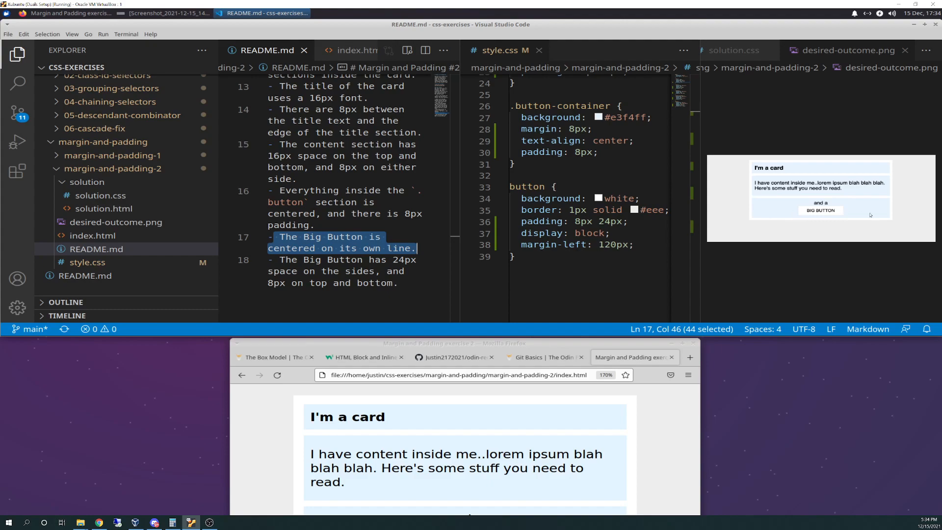
mouse_move(796, 204)
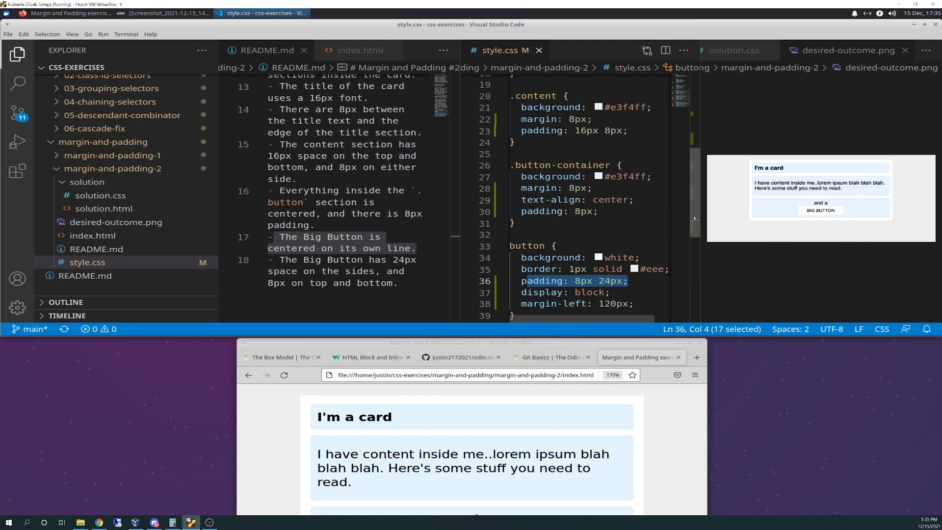
scroll("down", 3)
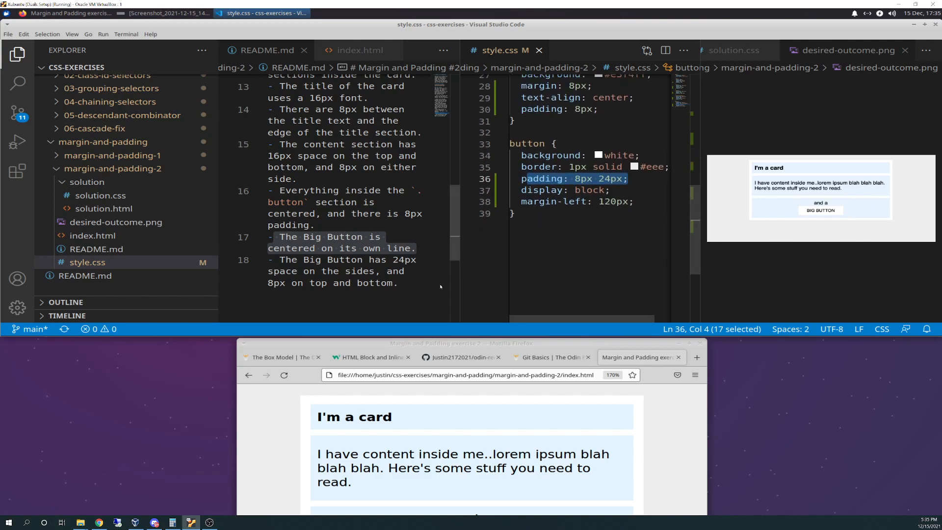
scroll("down", 3)
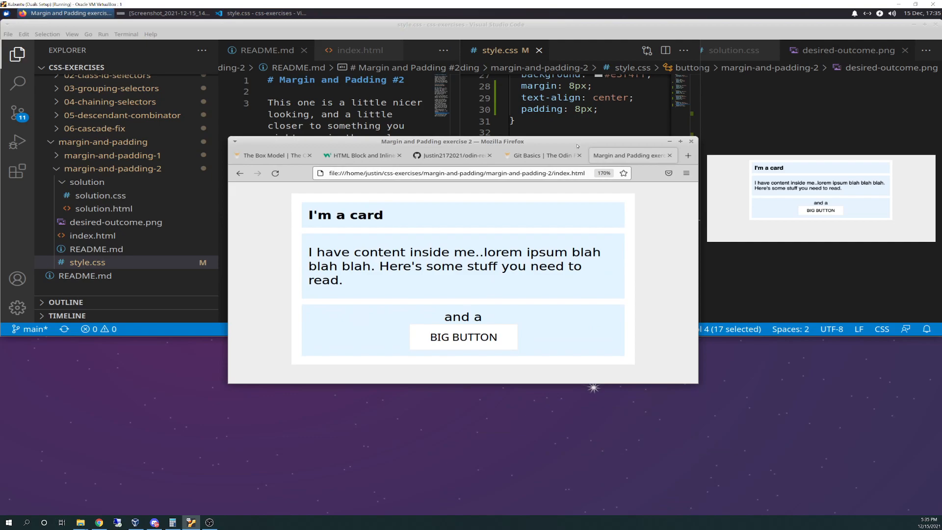
mouse_move(548, 300)
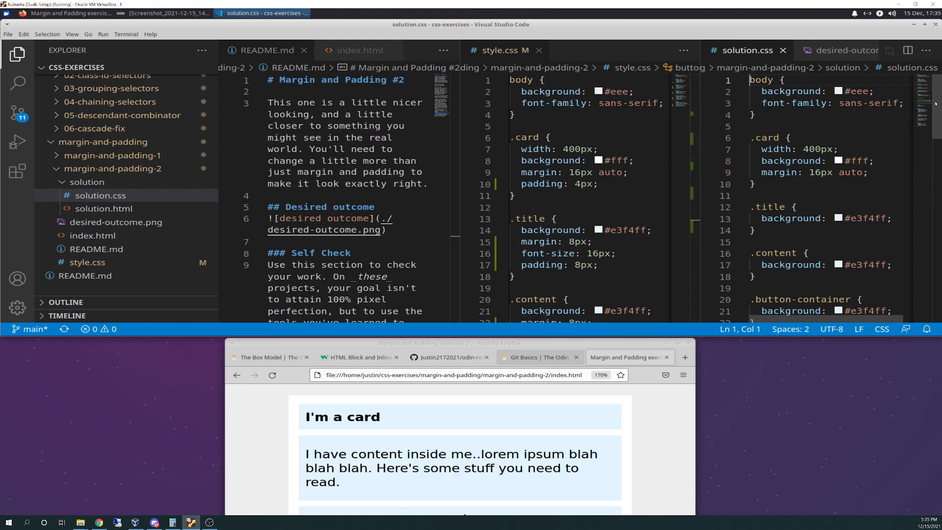
Scroll solution.css down to the SOLUTION rules showing .card padding of 8px.
scroll("down", 3)
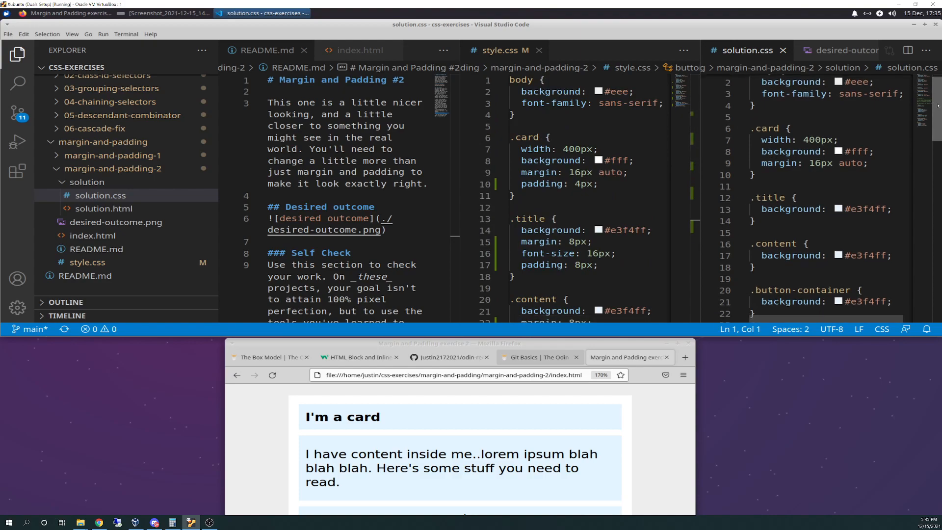
scroll("down", 3)
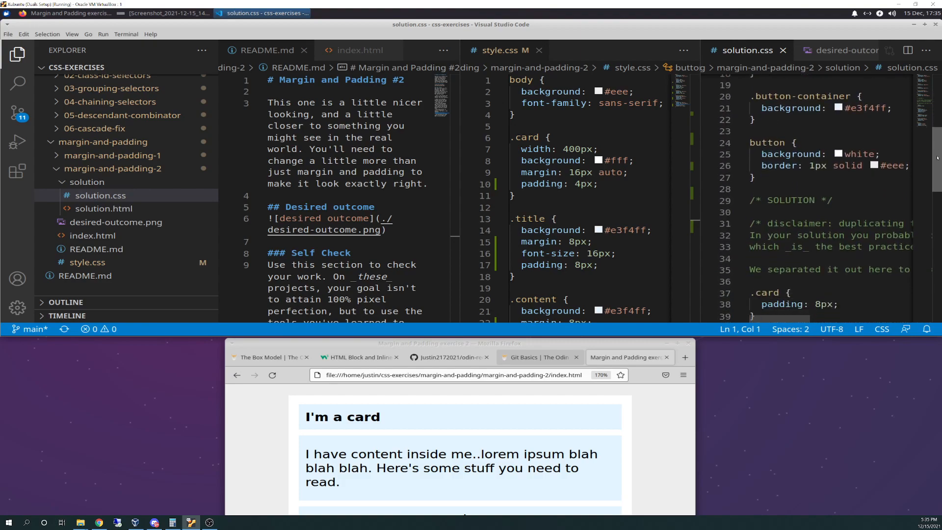
scroll("down", 3)
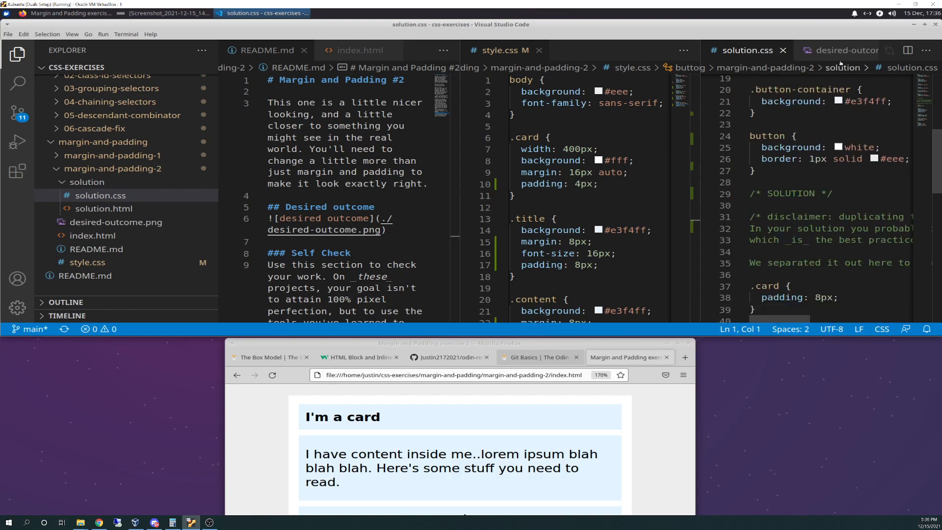
scroll("down", 3)
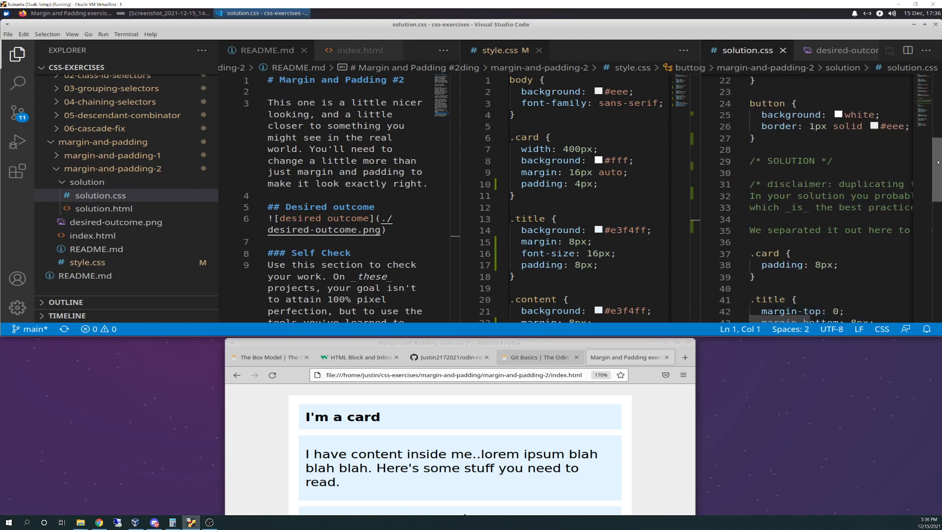
scroll("down", 3)
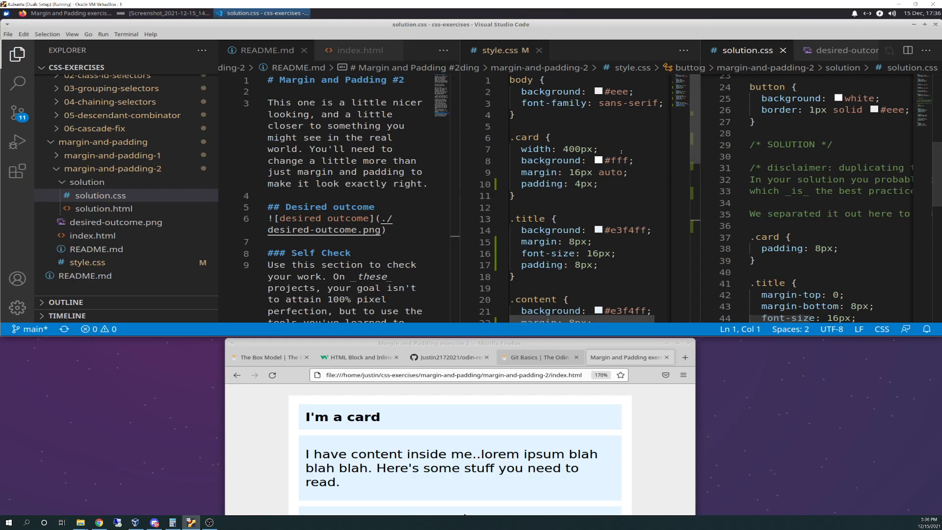
scroll("down", 3)
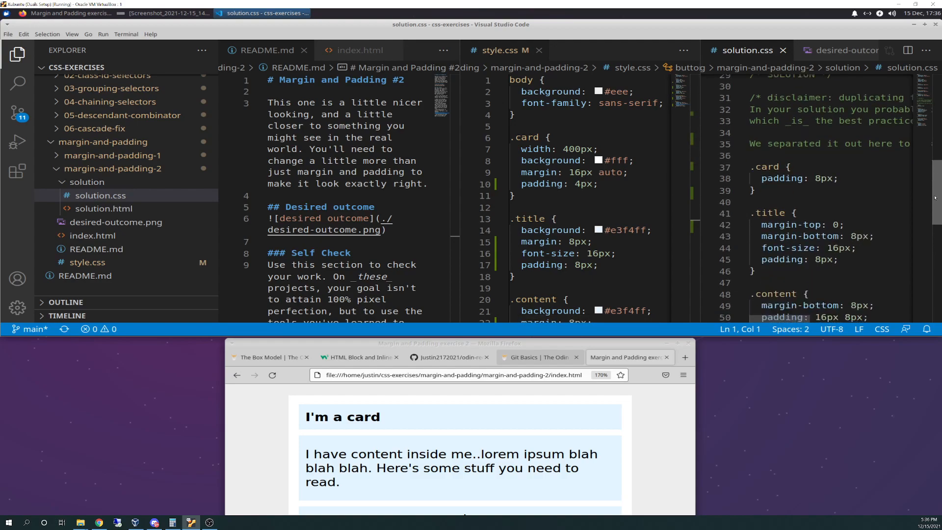
scroll("down", 3)
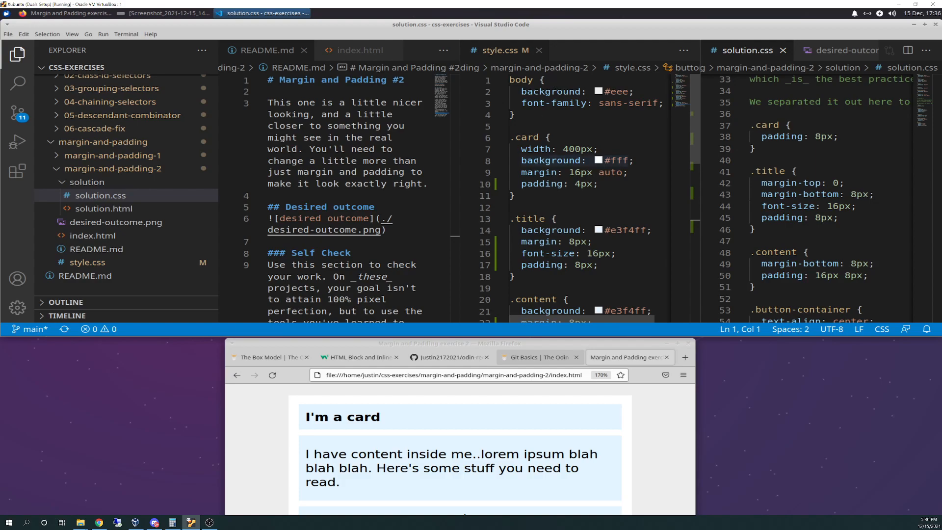
mouse_move(783, 137)
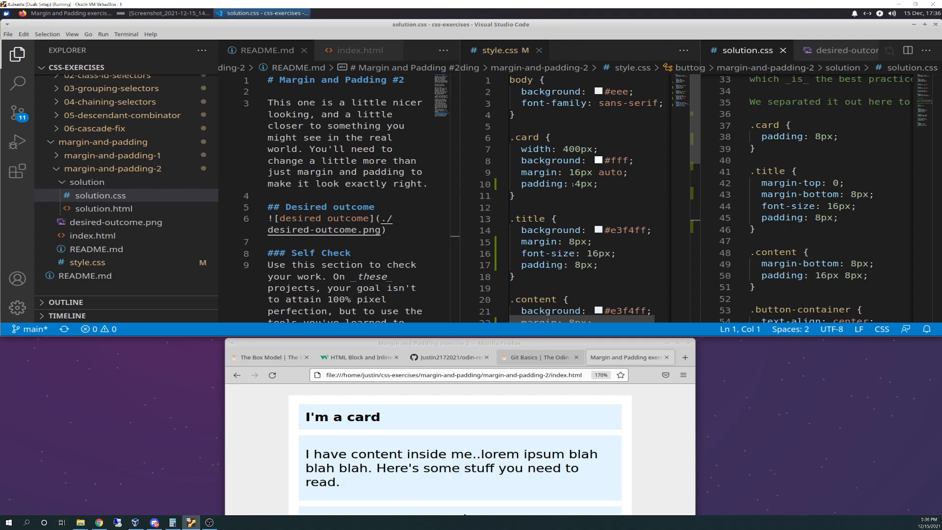
mouse_move(541, 184)
type("8")
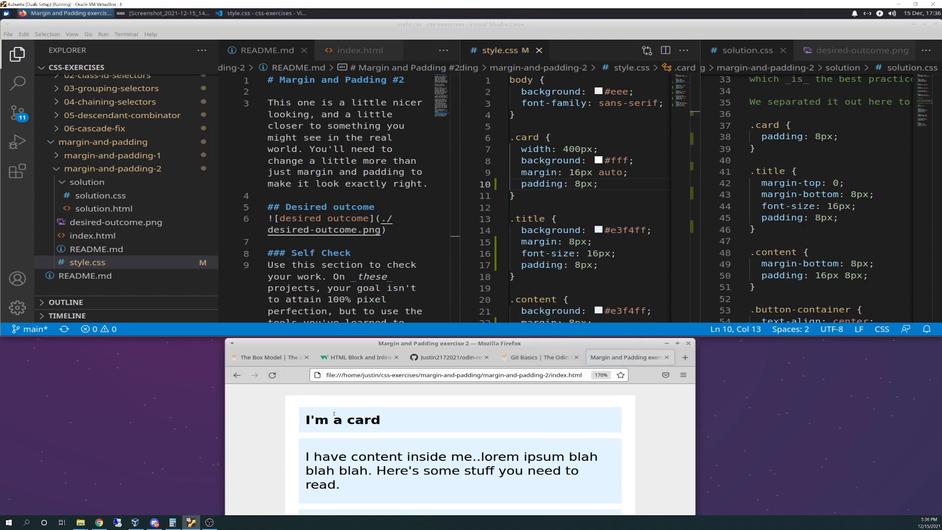
mouse_move(621, 415)
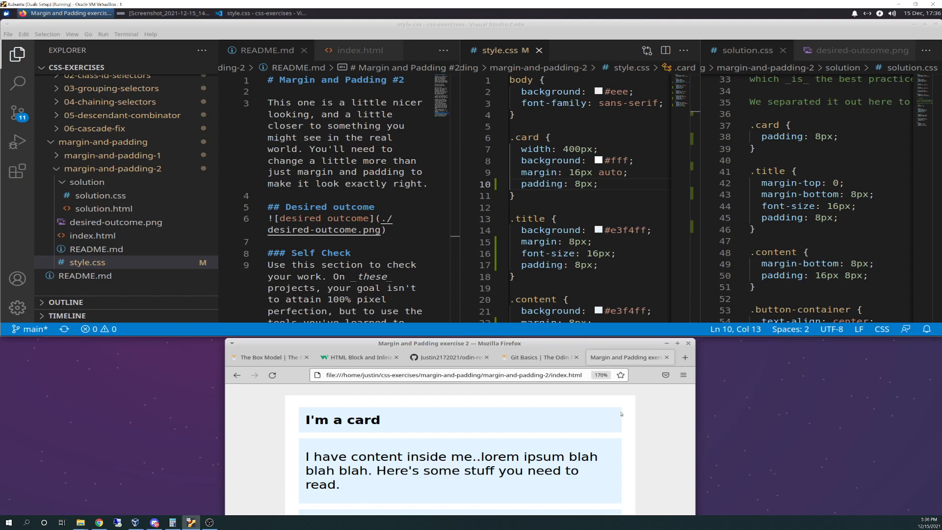
mouse_move(421, 404)
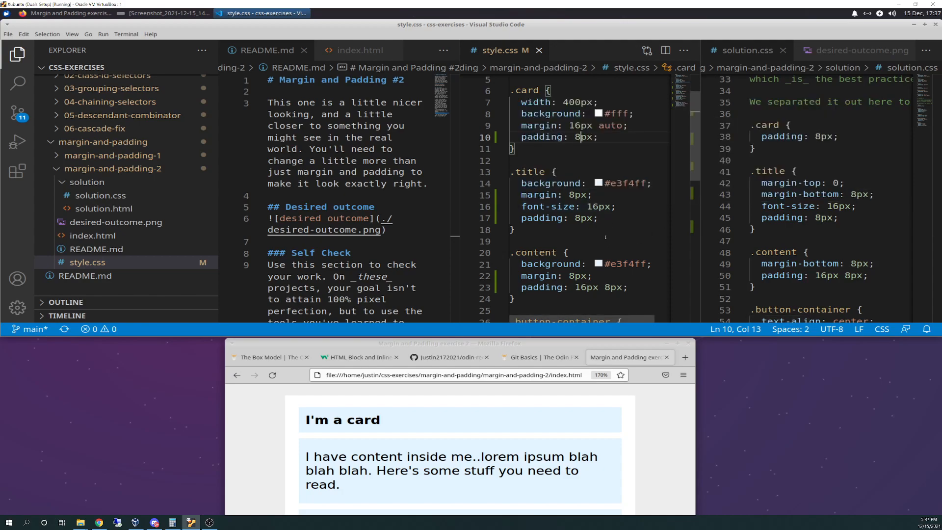
mouse_move(539, 126)
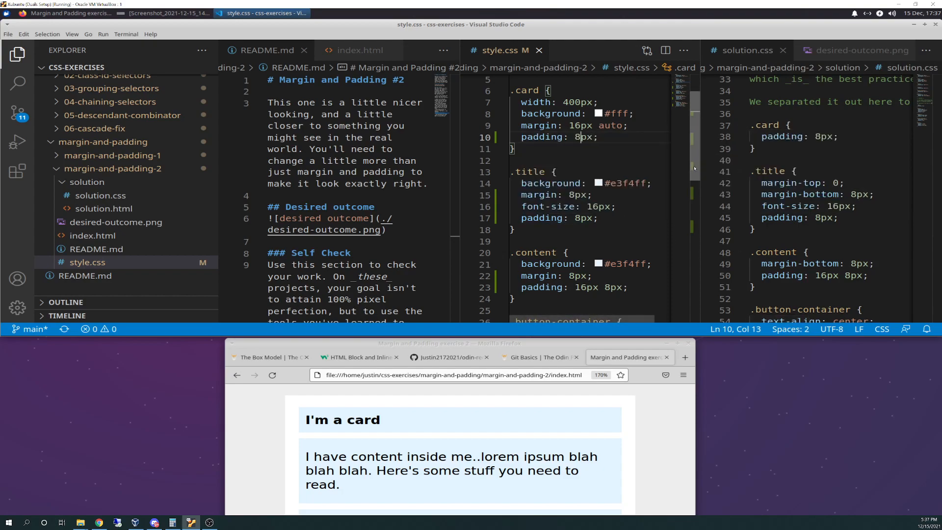
scroll("down", 3)
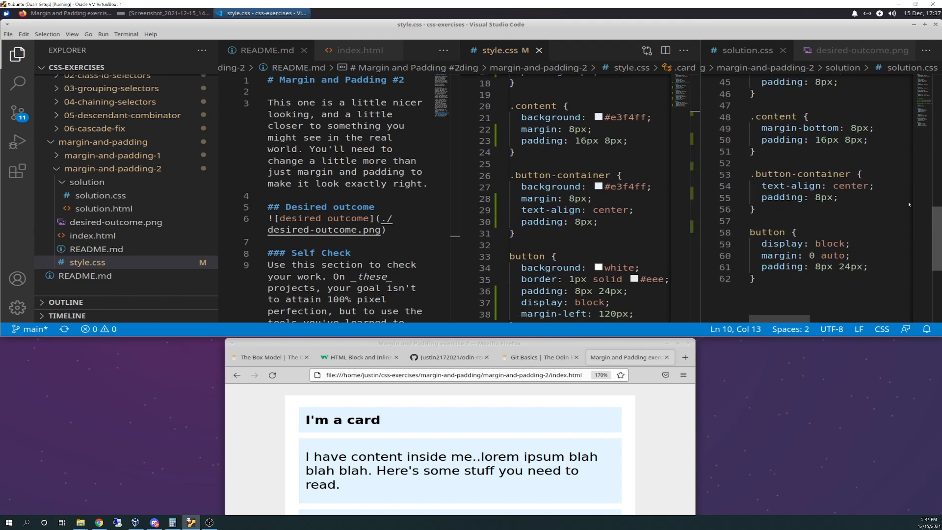
mouse_move(893, 129)
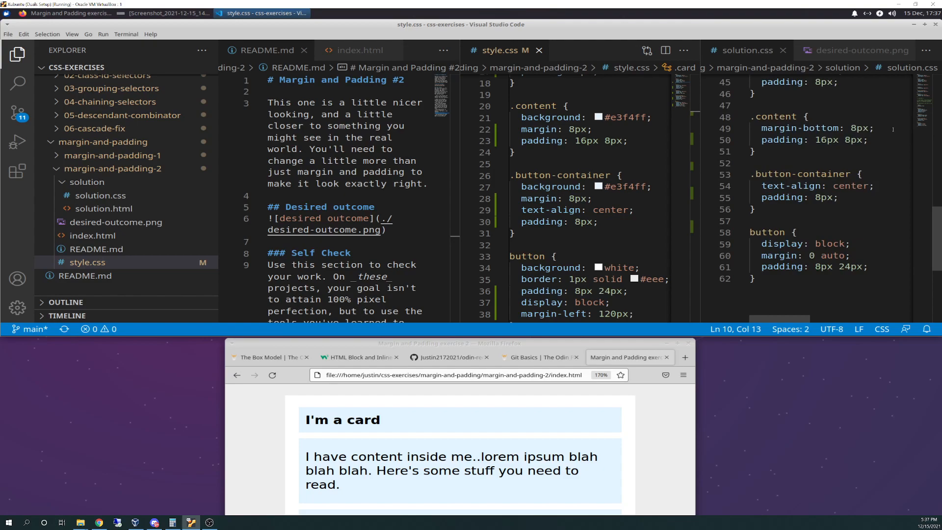
mouse_move(787, 128)
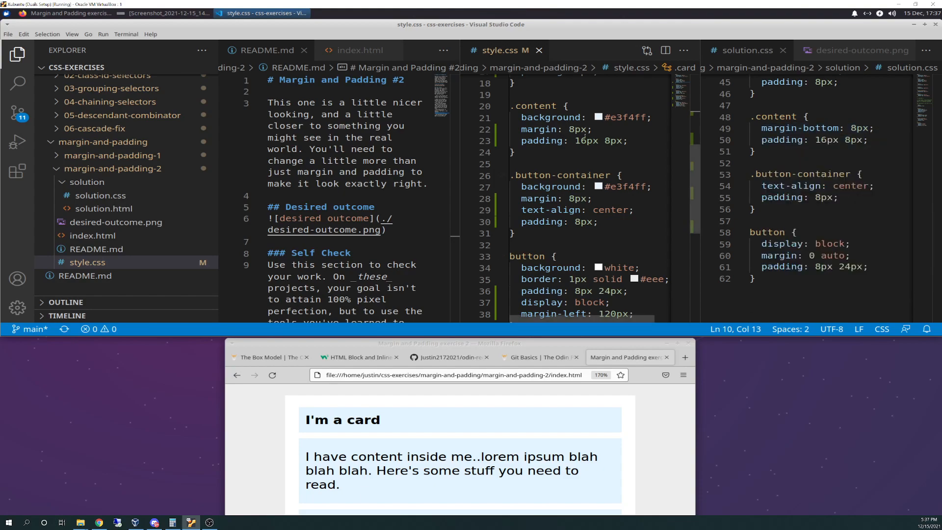
mouse_move(538, 128)
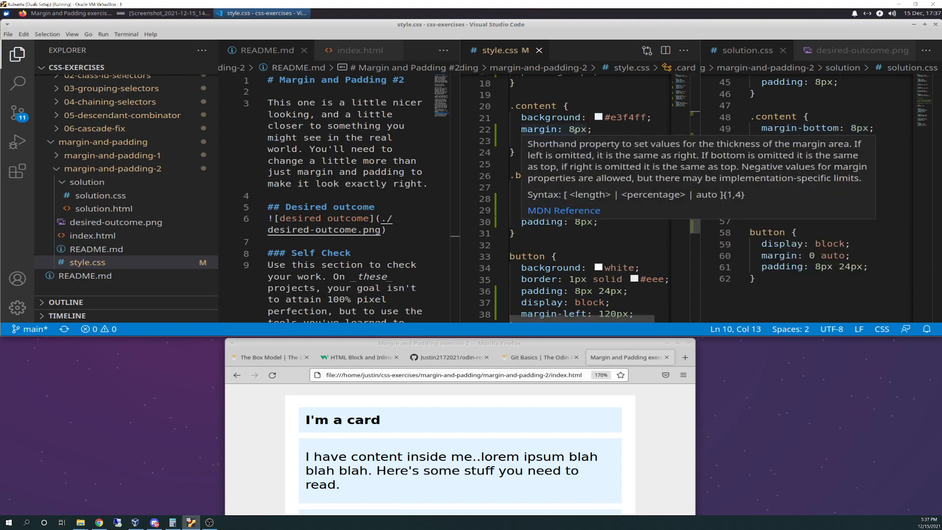
type("padding: 16px 8px;")
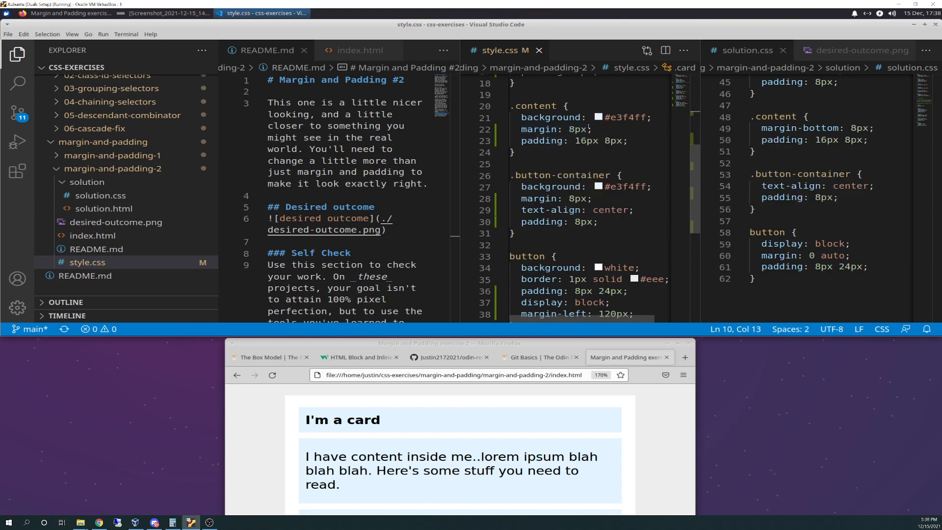
mouse_move(805, 128)
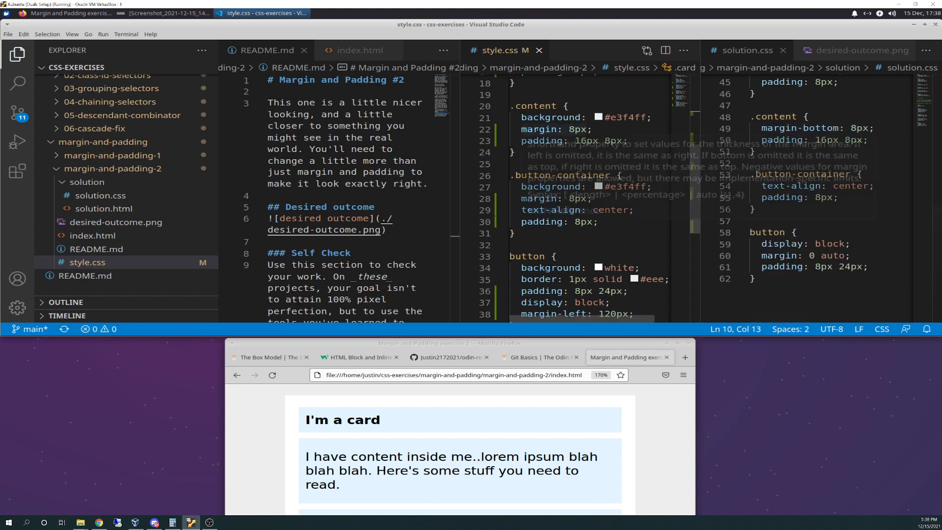
mouse_move(541, 129)
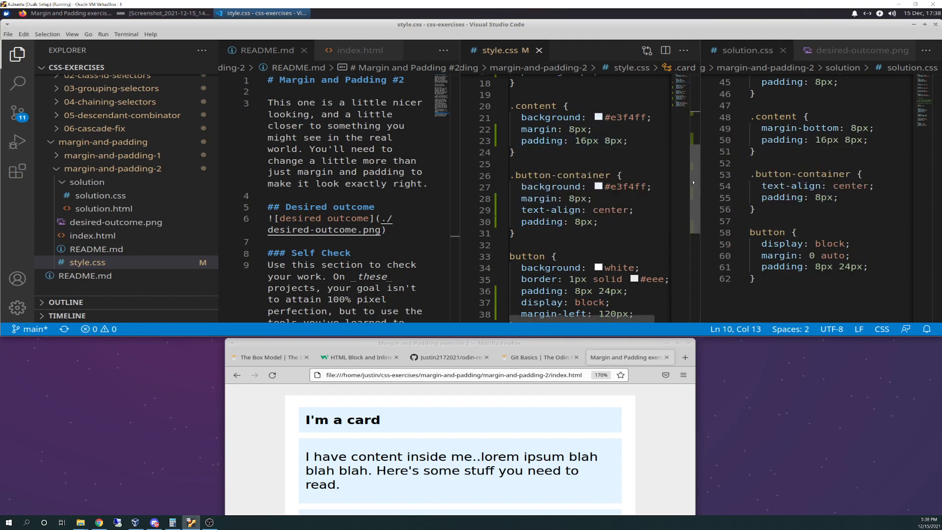
scroll("down", 3)
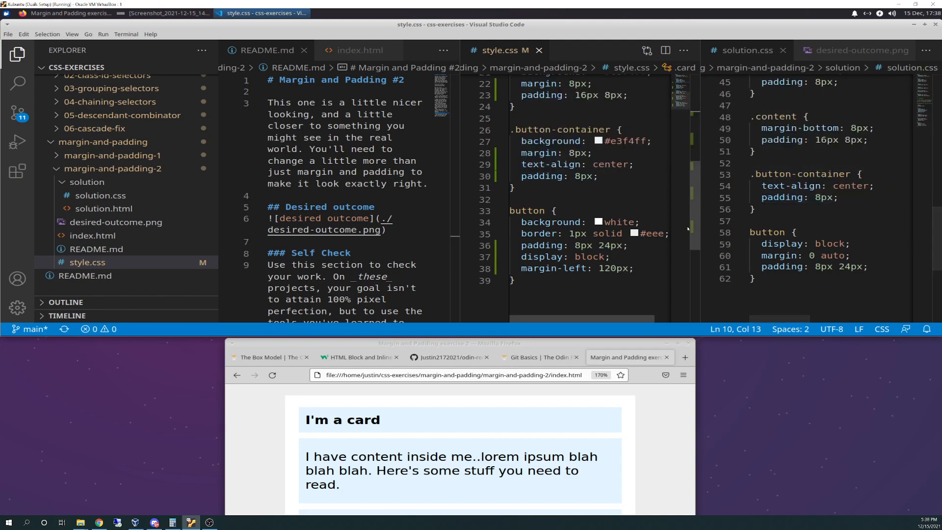
scroll("down", 3)
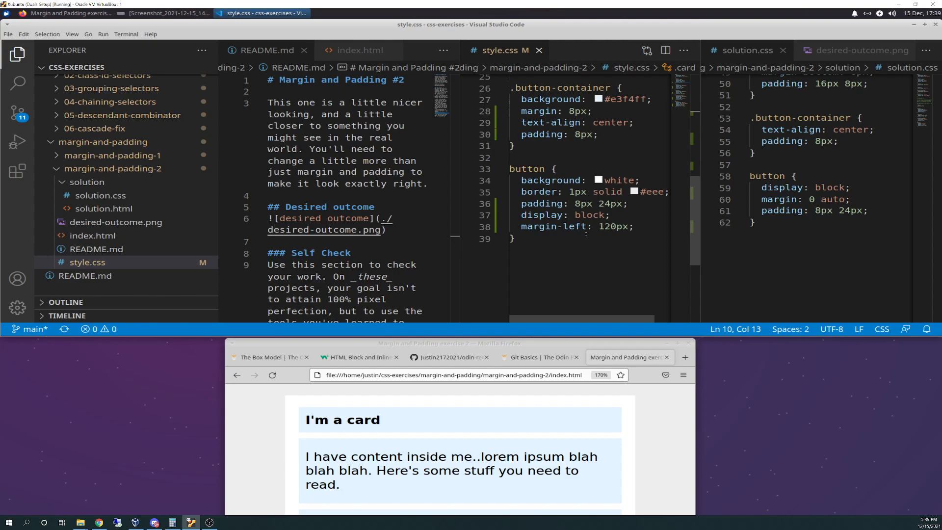
mouse_move(585, 237)
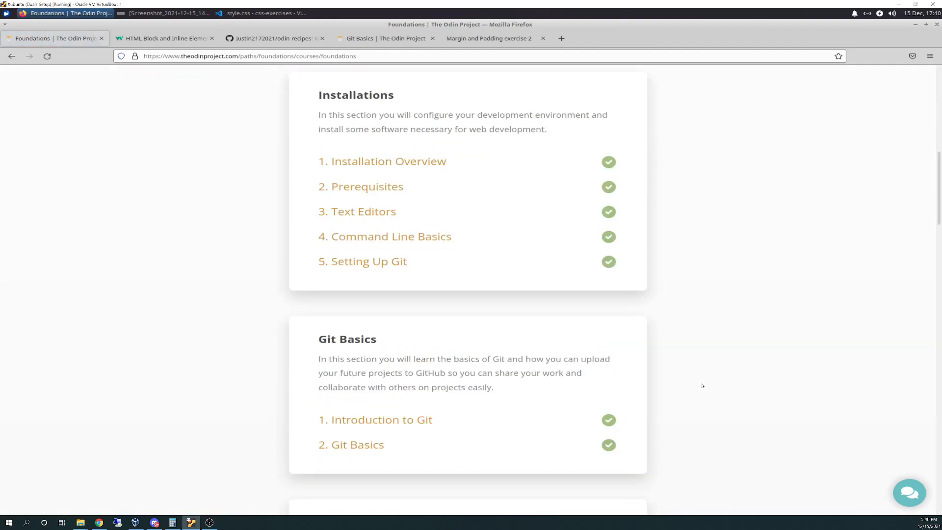
Scroll the Foundations page down to the CSS Foundations lesson checklist and Flexbox section.
scroll("down", 3)
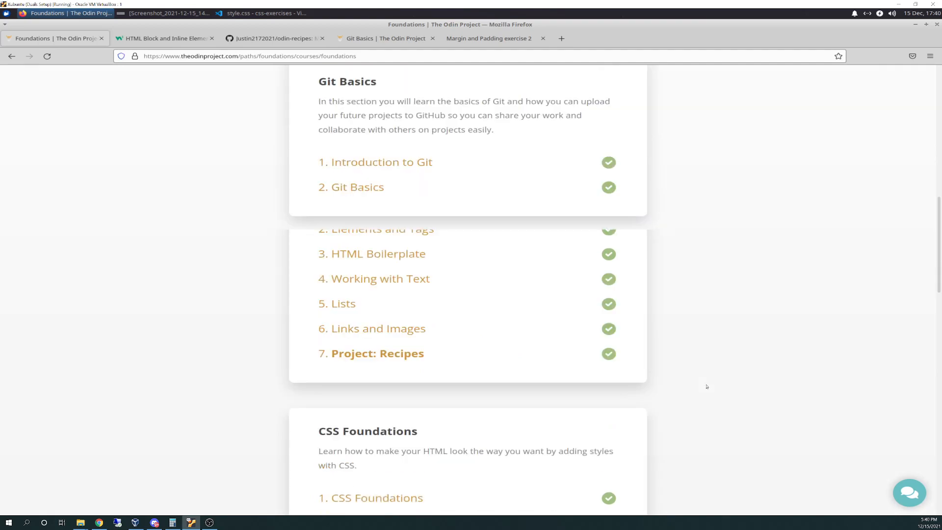
scroll("down", 3)
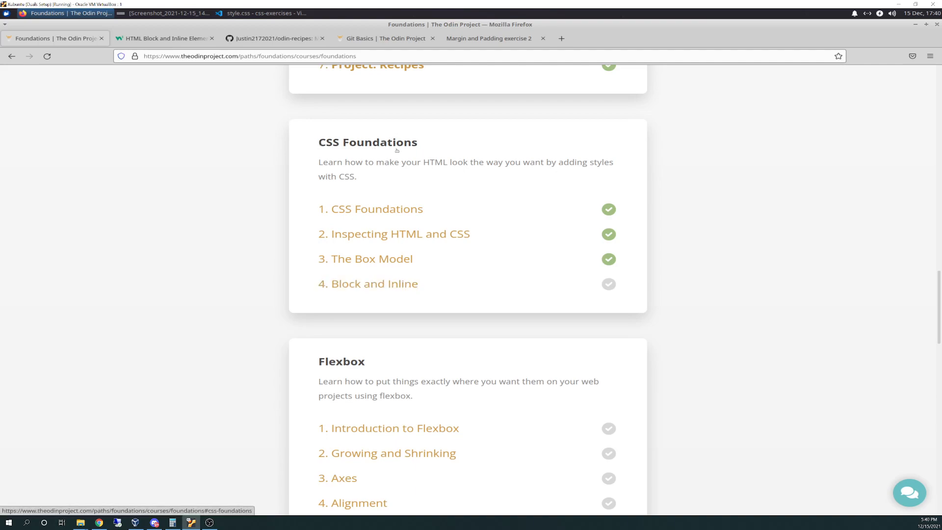
mouse_move(629, 316)
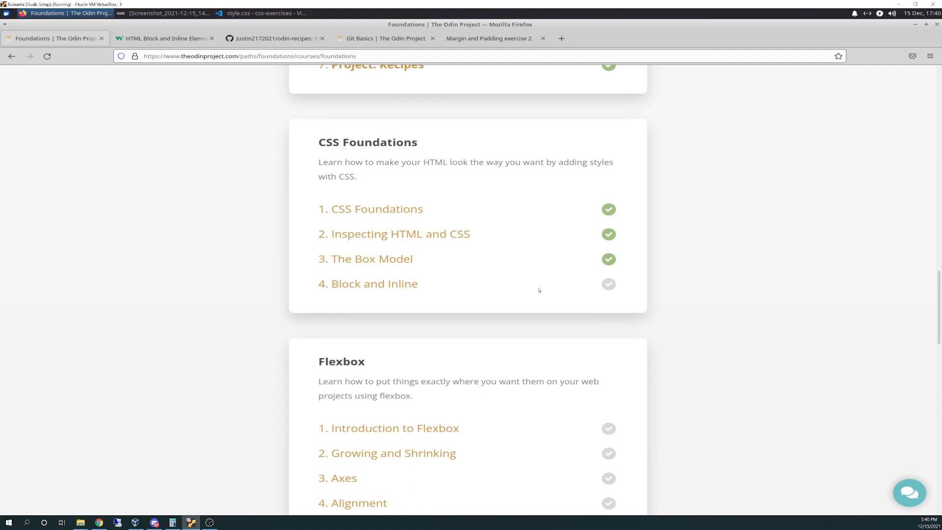
scroll("down", 3)
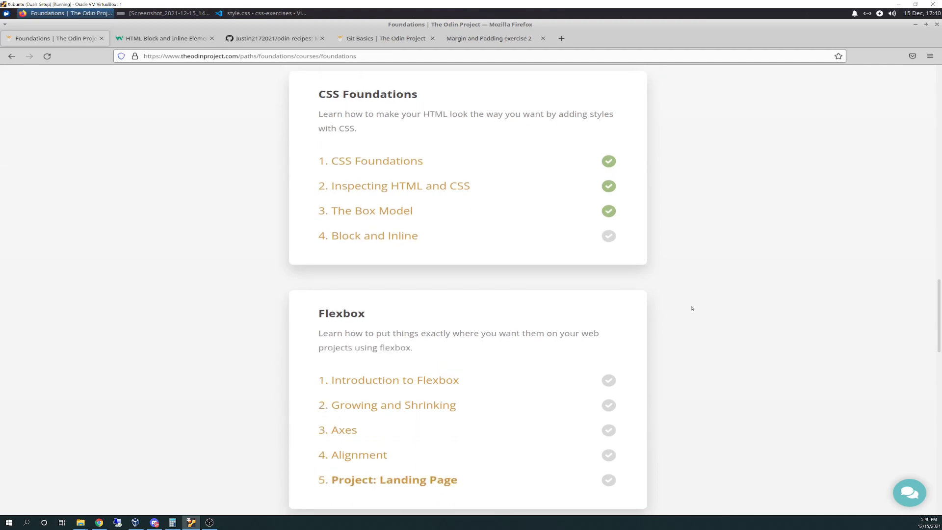
scroll("down", 3)
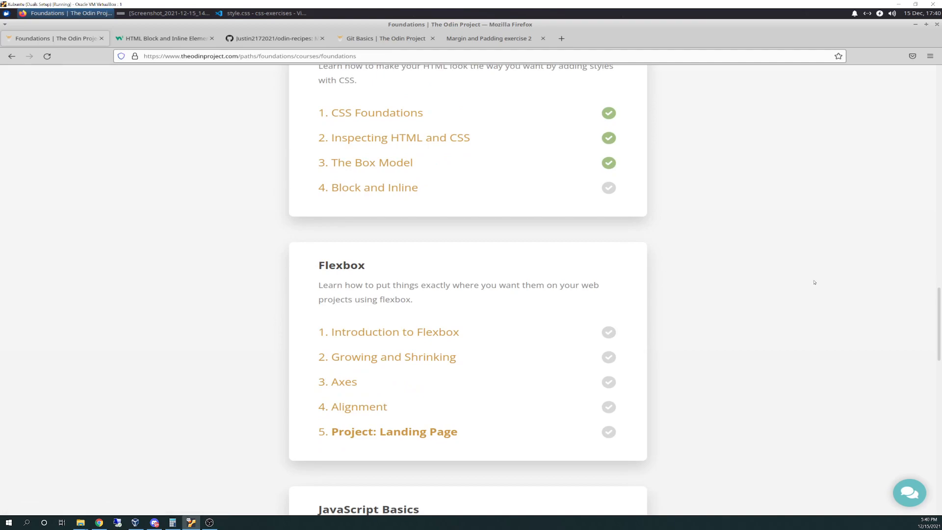
mouse_move(586, 255)
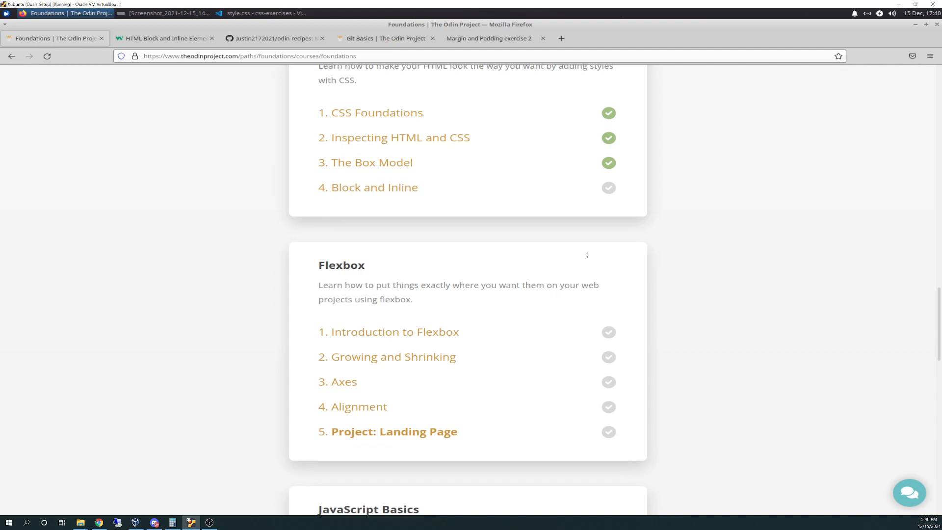
mouse_move(578, 256)
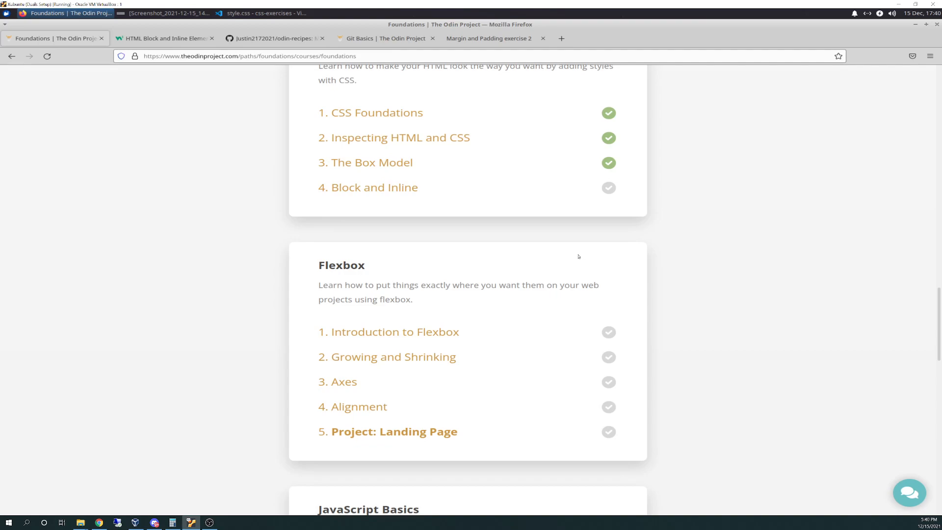
mouse_move(630, 267)
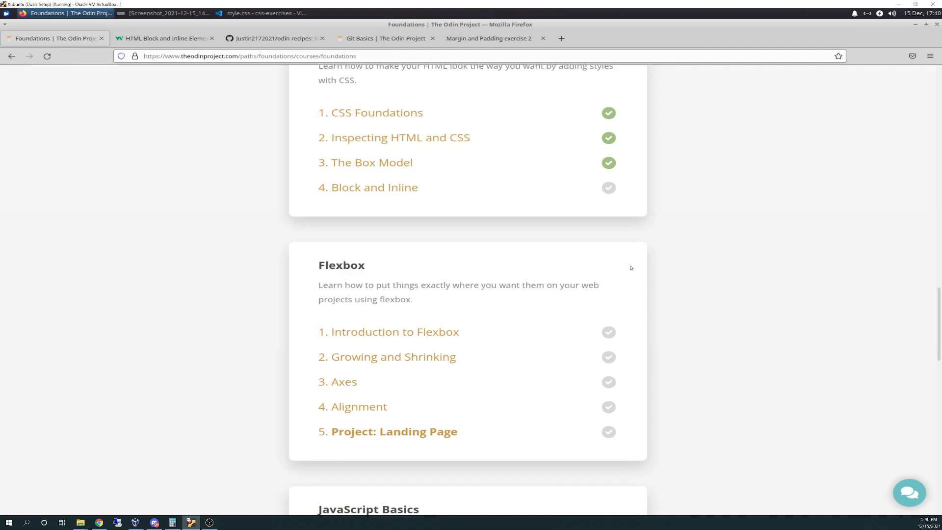
mouse_move(697, 278)
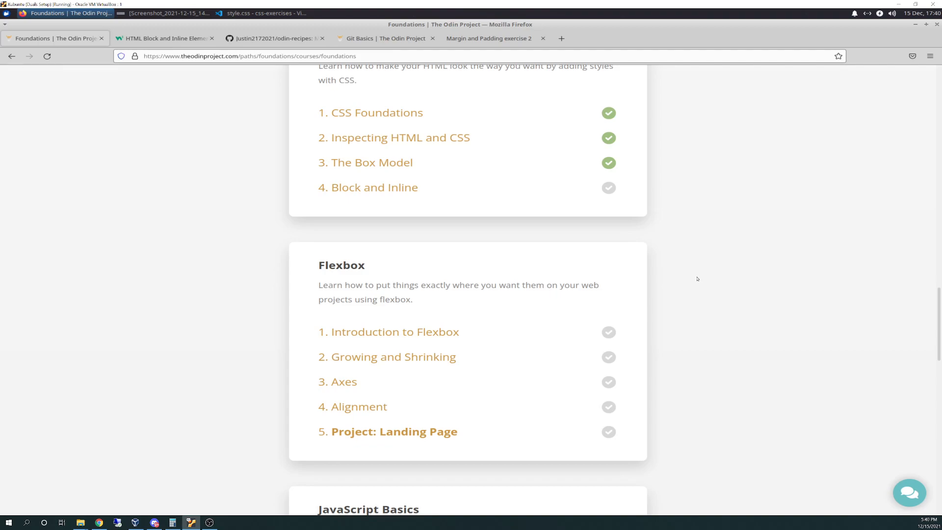
mouse_move(695, 277)
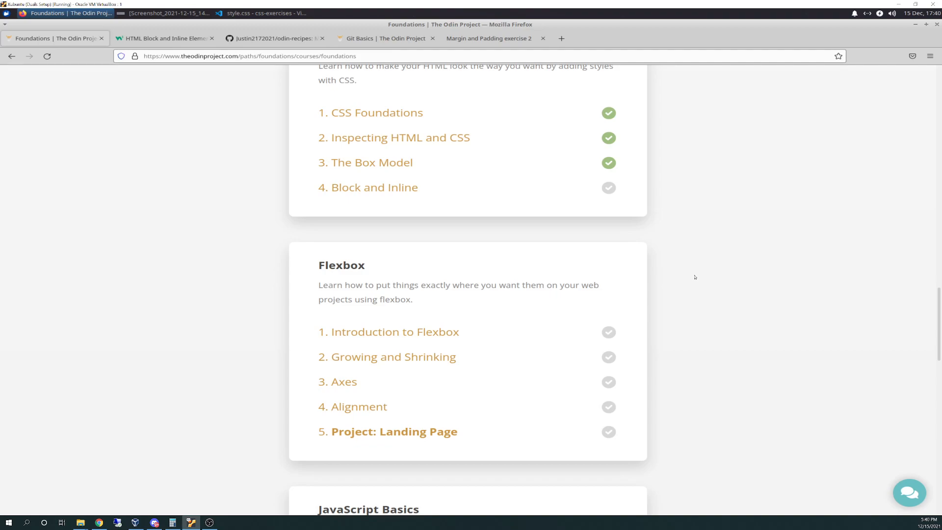